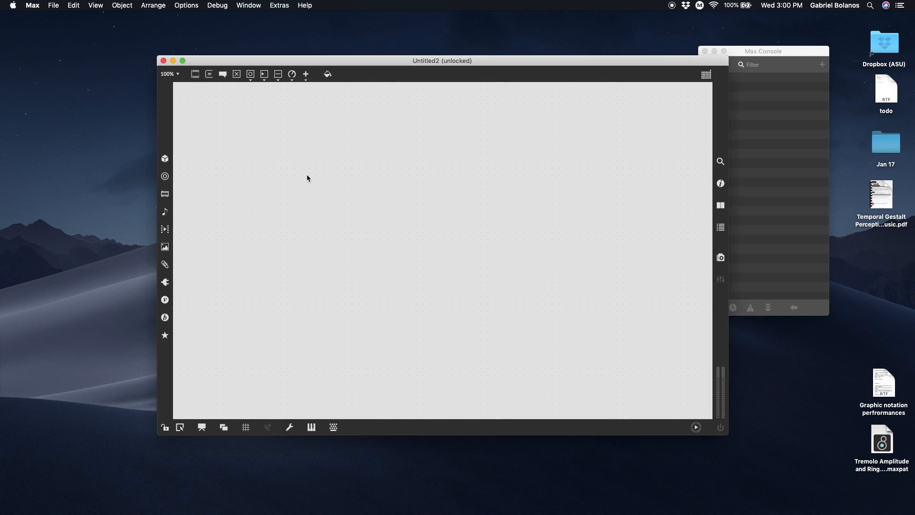
{"action": "mouse_move", "coordinate": [369, 35]}
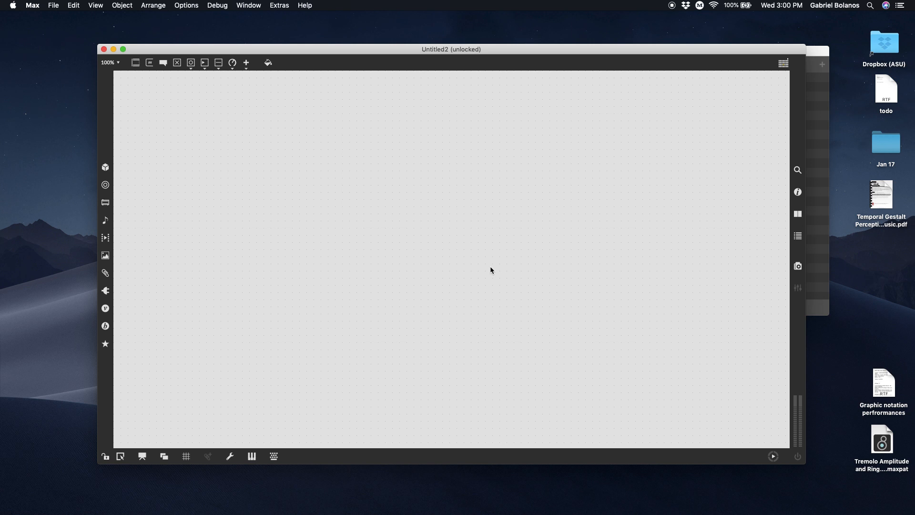
{"action": "mouse_move", "coordinate": [474, 266]}
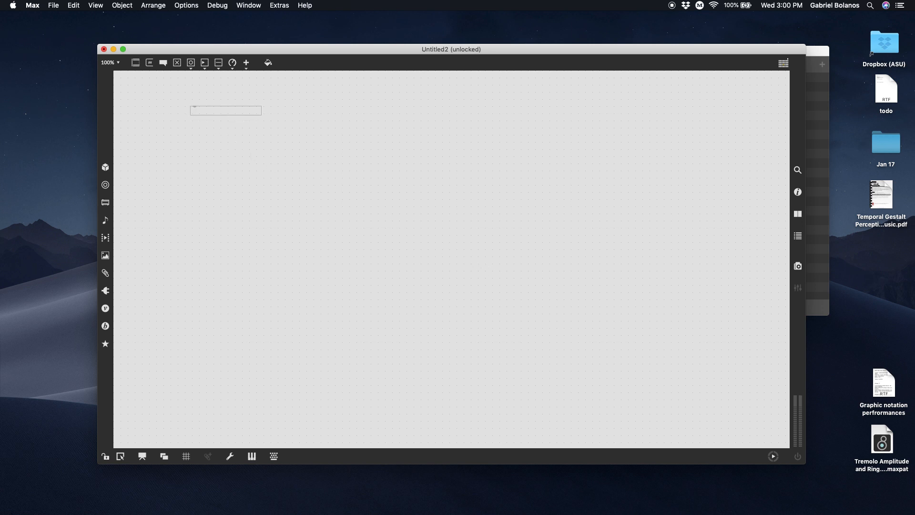
Step: Add the title comment 'Tutorial 5: message ordering' and a 'right - left' comment below it
{"action": "type", "text": "Tutorial 5: message ordering"}
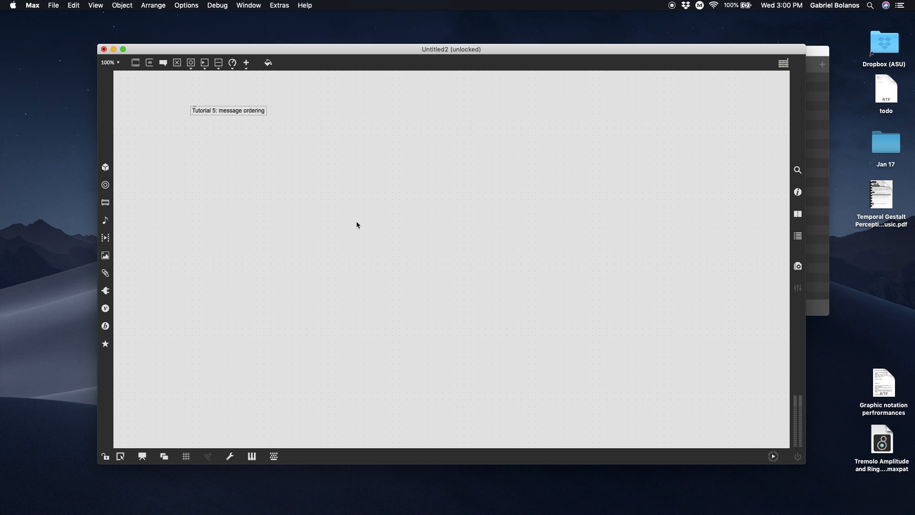
{"action": "left_click_drag", "start_coordinate": [228, 110], "coordinate": [203, 89]}
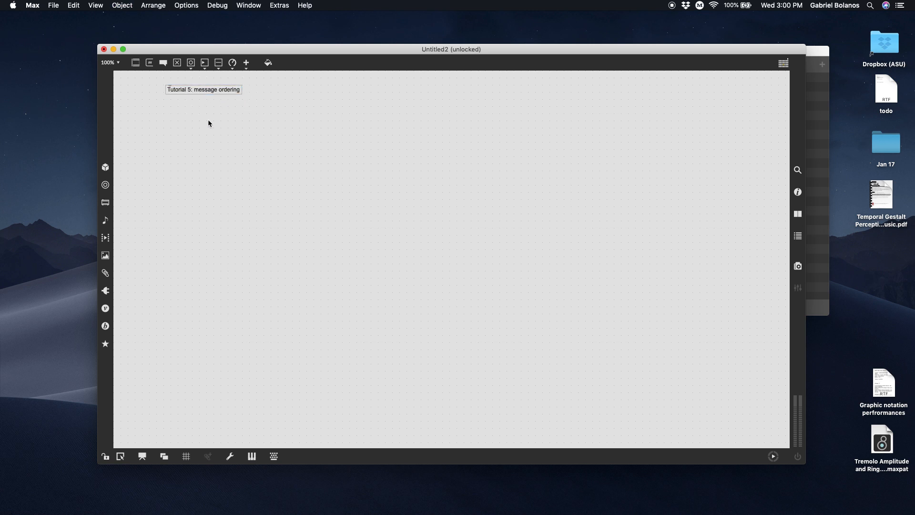
{"action": "left_click", "coordinate": [209, 123]}
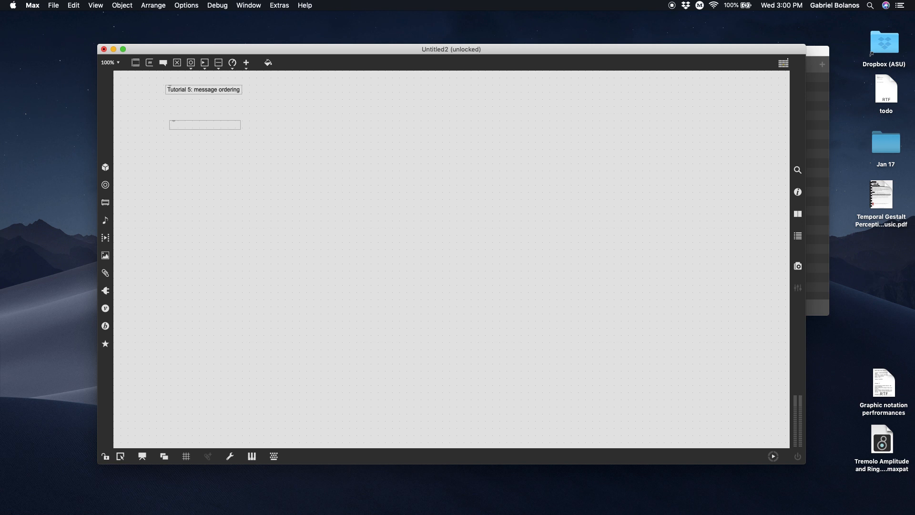
{"action": "type", "text": "right"}
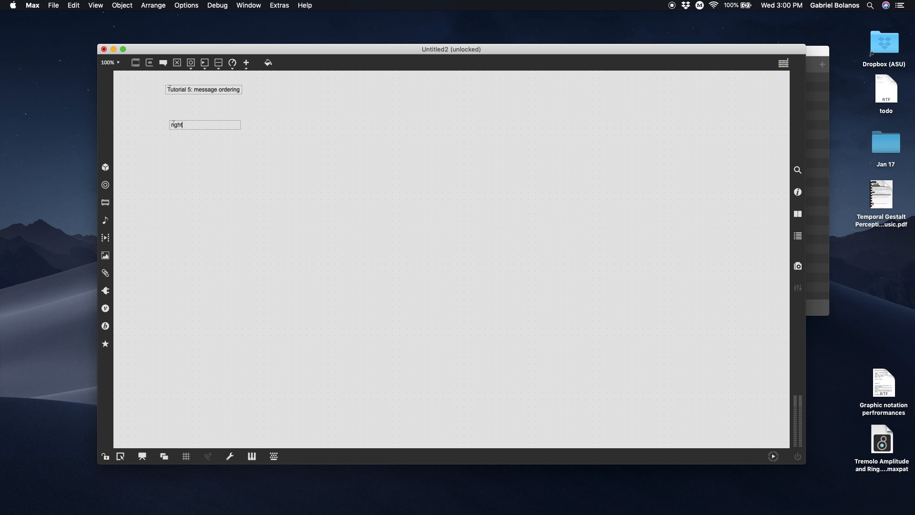
{"action": "type", "text": "- let"}
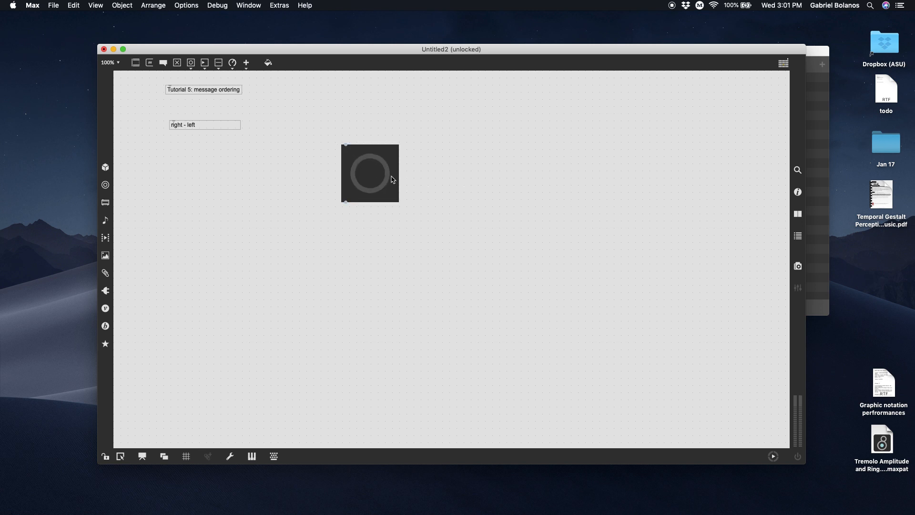
Step: Wire the large bang to three small bangs feeding print left, center and right
{"action": "left_click_drag", "start_coordinate": [370, 173], "coordinate": [355, 131]}
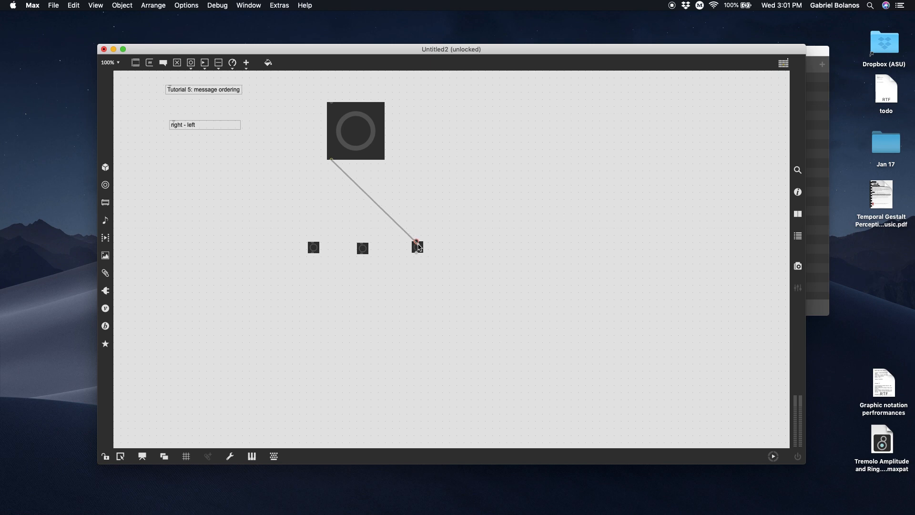
{"action": "left_click_drag", "start_coordinate": [331, 162], "coordinate": [362, 242]}
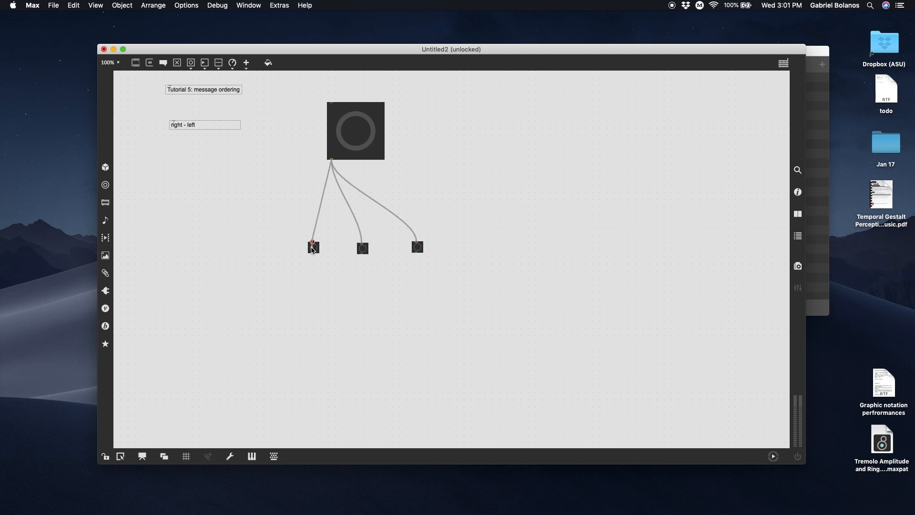
{"action": "mouse_move", "coordinate": [340, 223]}
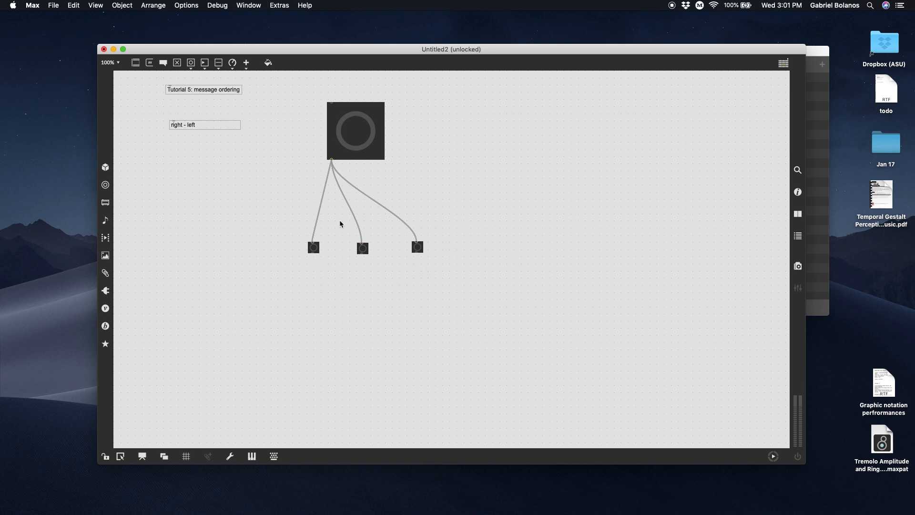
{"action": "mouse_move", "coordinate": [402, 303]}
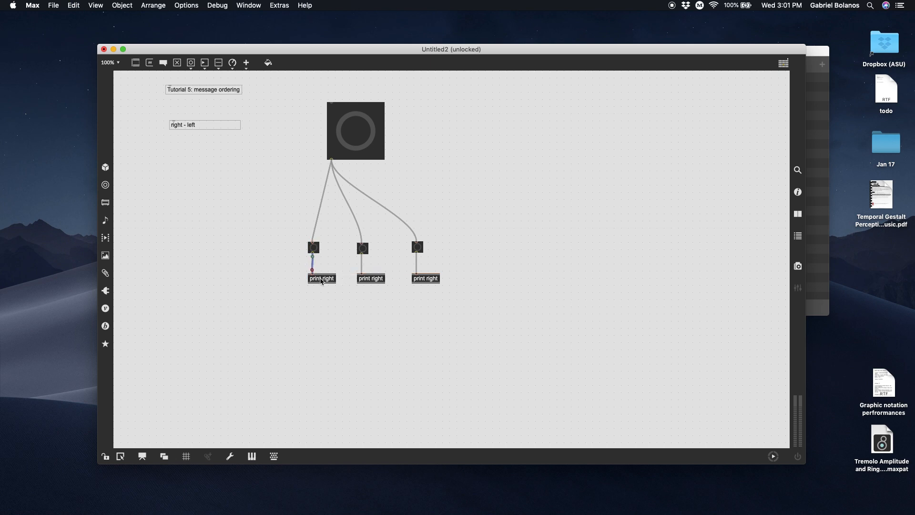
{"action": "double_click", "coordinate": [321, 277]}
{"action": "type", "text": "lef"}
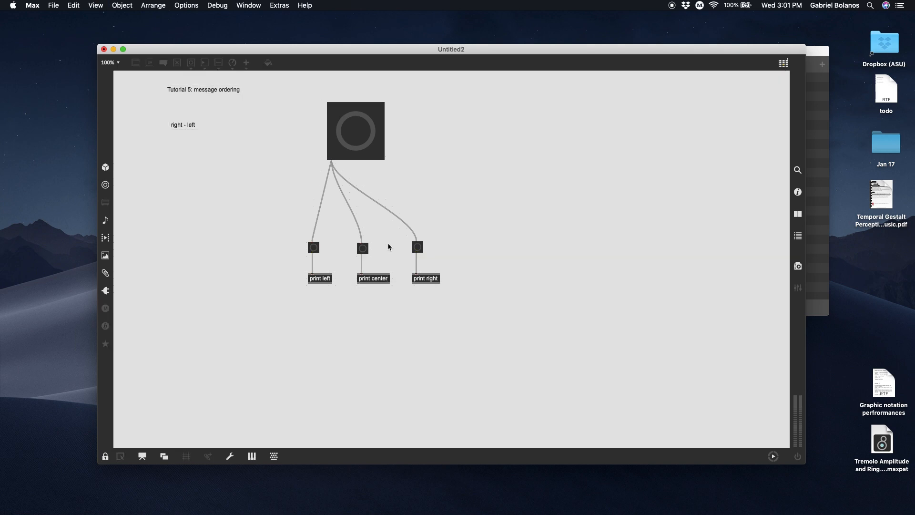
Step: Show the Max console, fire individual bangs and clear the logged messages
{"action": "left_click", "coordinate": [797, 235]}
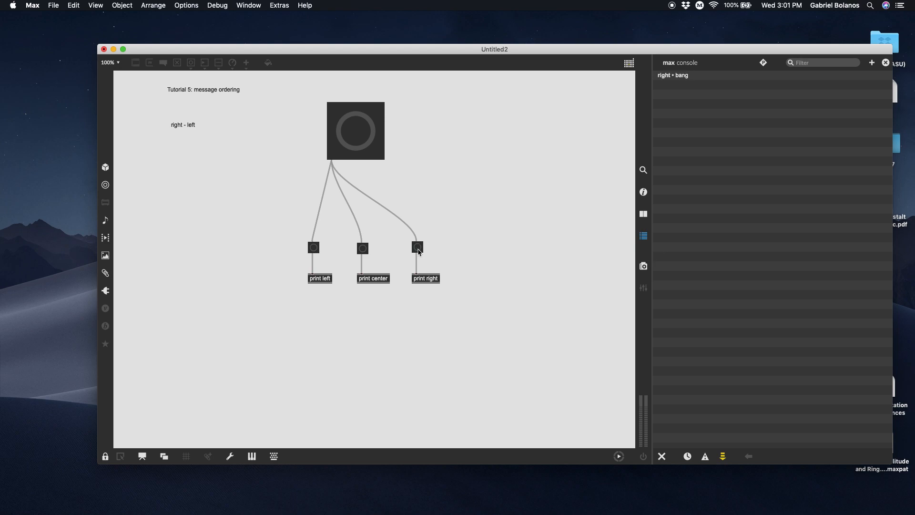
{"action": "left_click", "coordinate": [417, 246]}
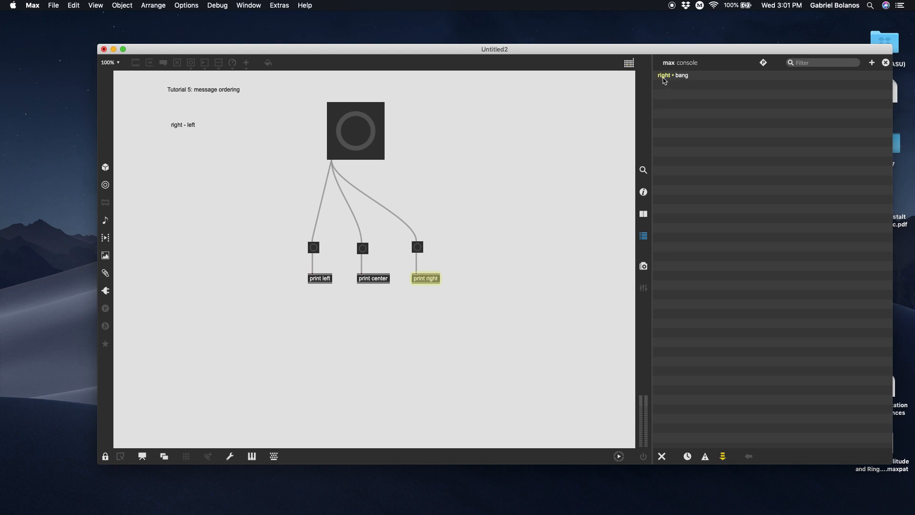
{"action": "left_click", "coordinate": [362, 248]}
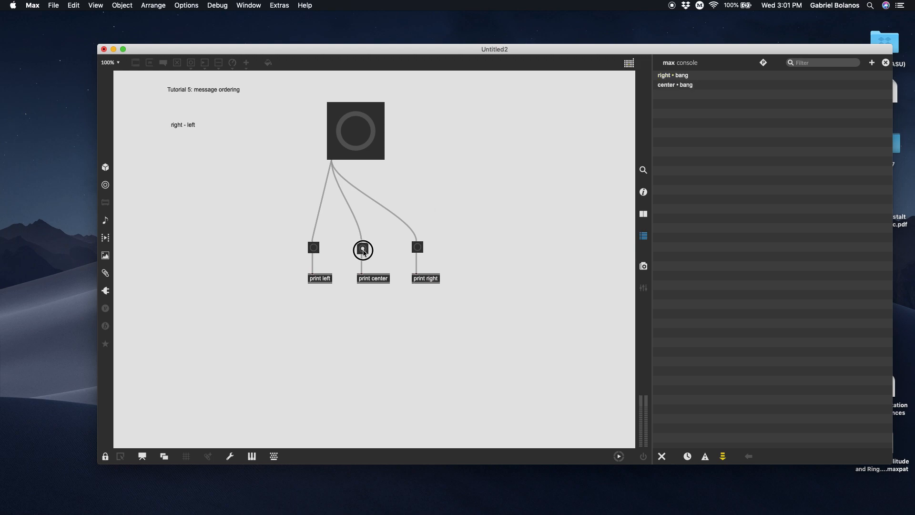
{"action": "left_click", "coordinate": [314, 248]}
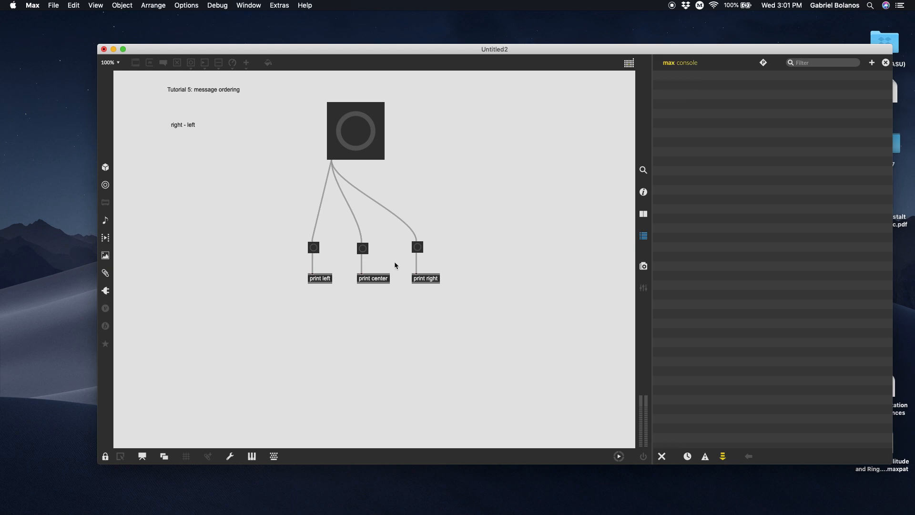
{"action": "mouse_move", "coordinate": [329, 286]}
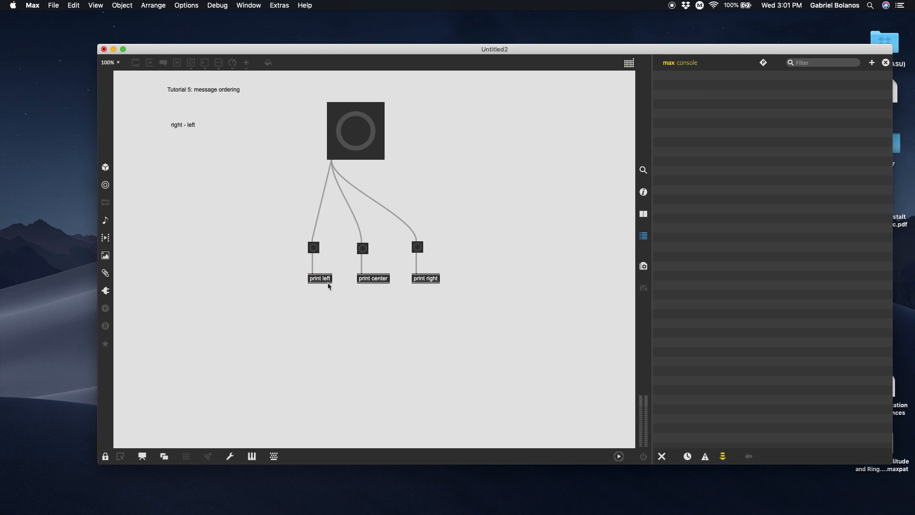
{"action": "mouse_move", "coordinate": [358, 303]}
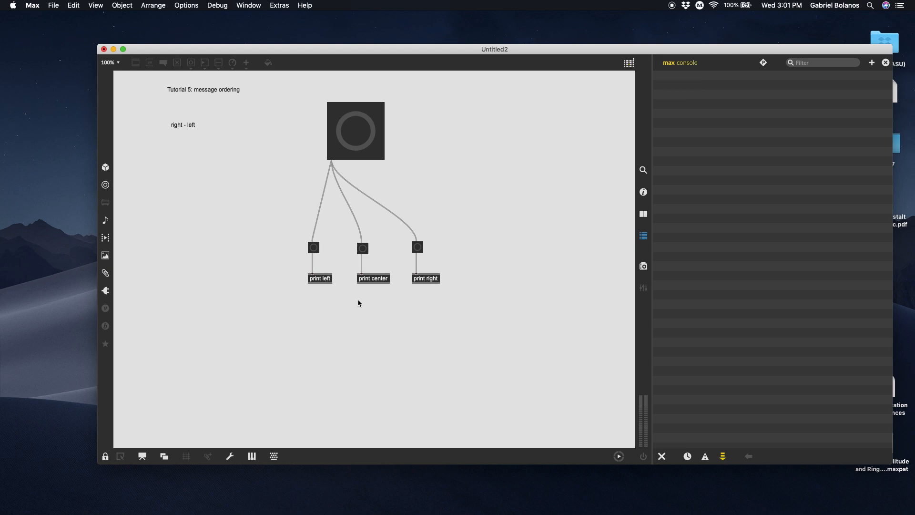
{"action": "mouse_move", "coordinate": [357, 136]}
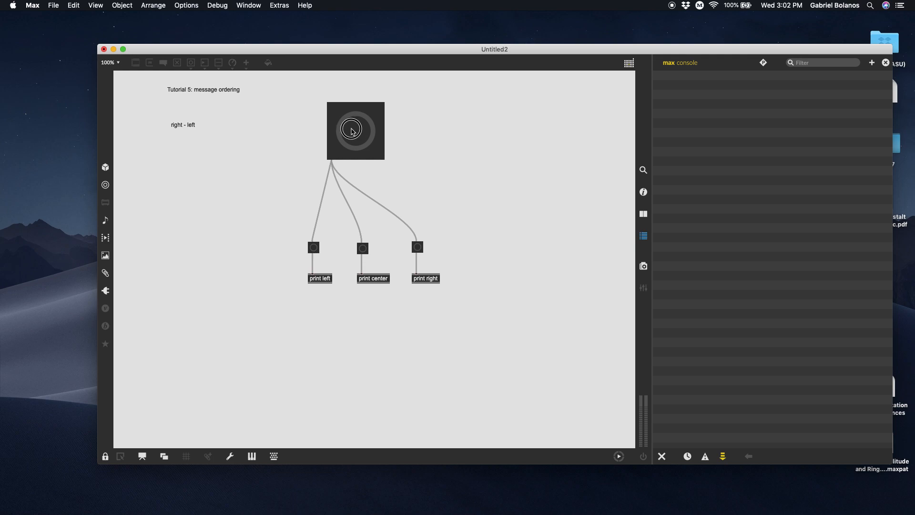
Step: Fire the large bang and trace which print objects logged right, center and left
{"action": "left_click", "coordinate": [354, 129]}
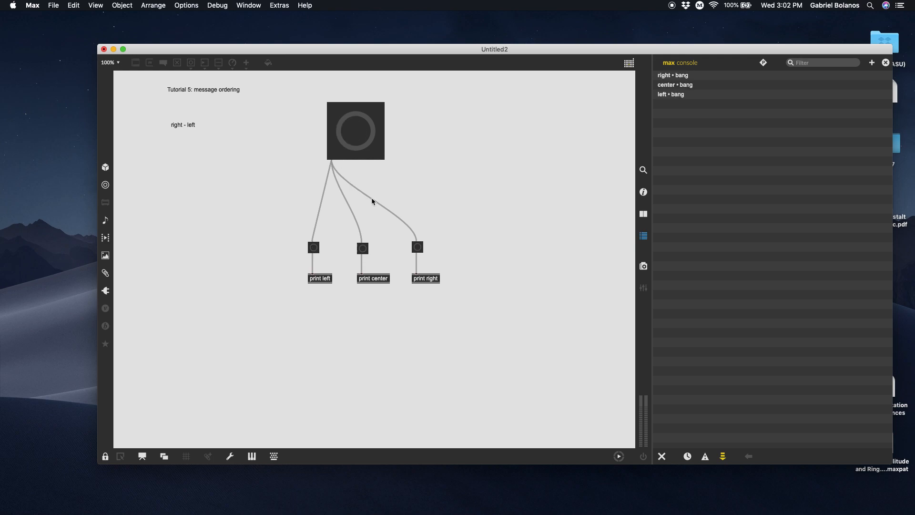
{"action": "mouse_move", "coordinate": [322, 235]}
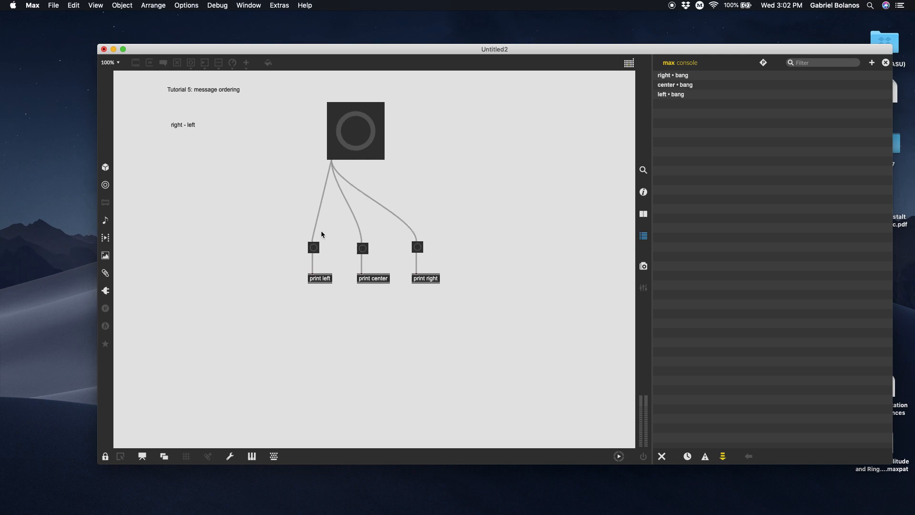
{"action": "mouse_move", "coordinate": [413, 239]}
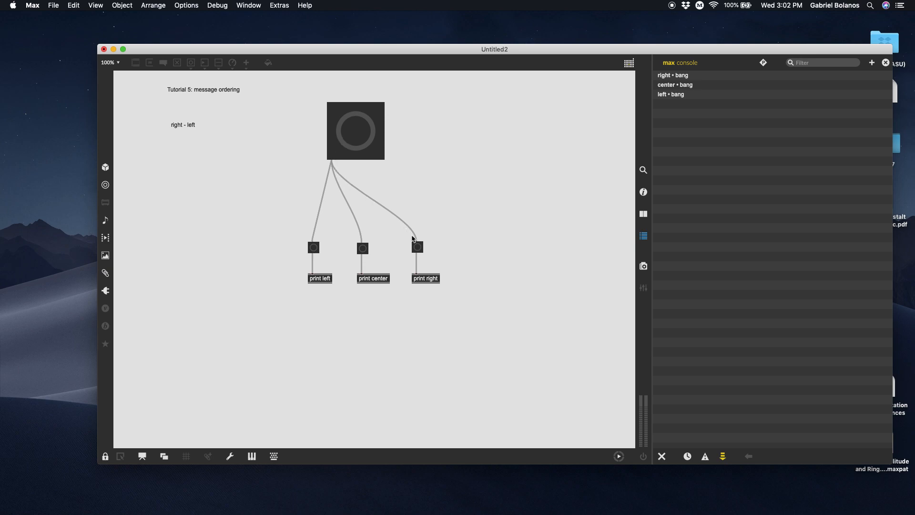
{"action": "mouse_move", "coordinate": [651, 106]}
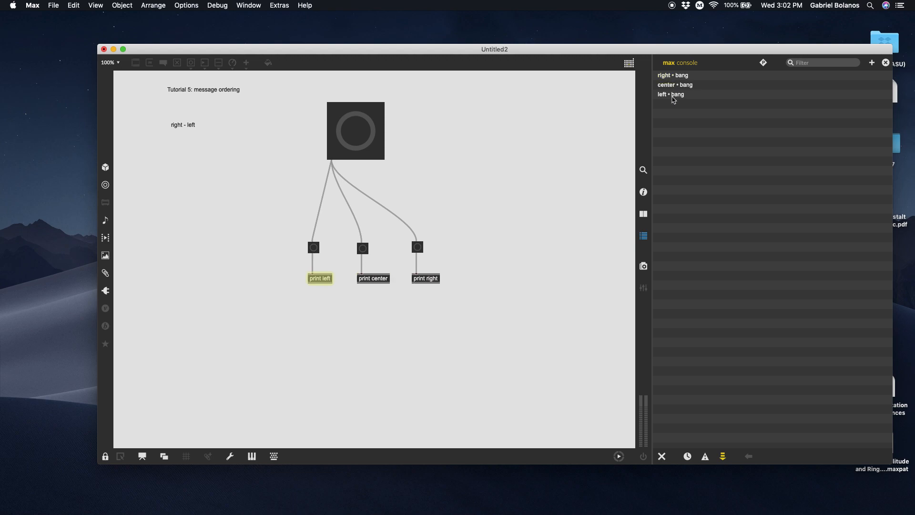
{"action": "left_click", "coordinate": [509, 212]}
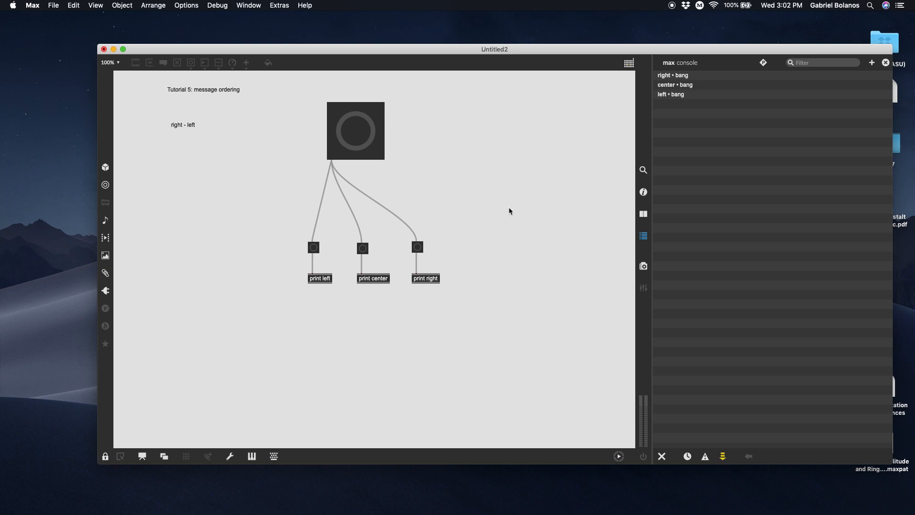
{"action": "left_click", "coordinate": [105, 455]}
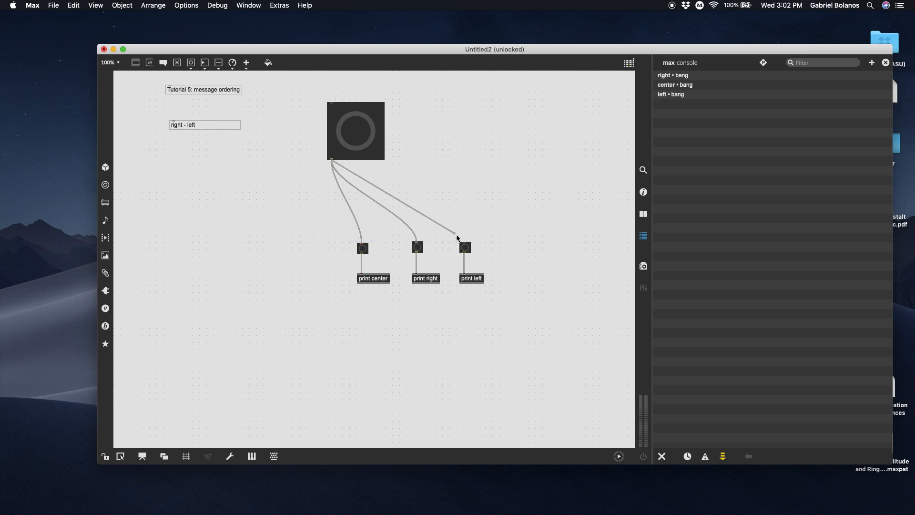
Step: Lock the rearranged patch and fire the large button to compare the printed order
{"action": "left_click", "coordinate": [105, 457]}
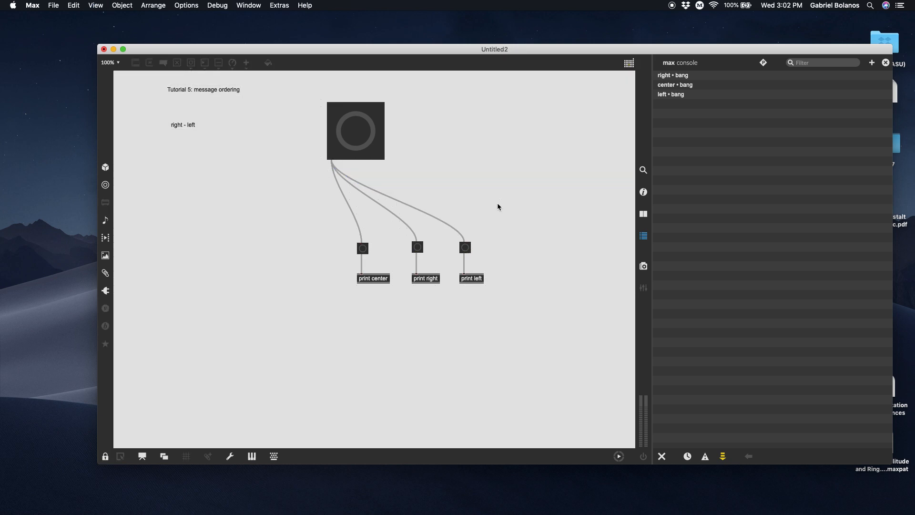
{"action": "mouse_move", "coordinate": [331, 271]}
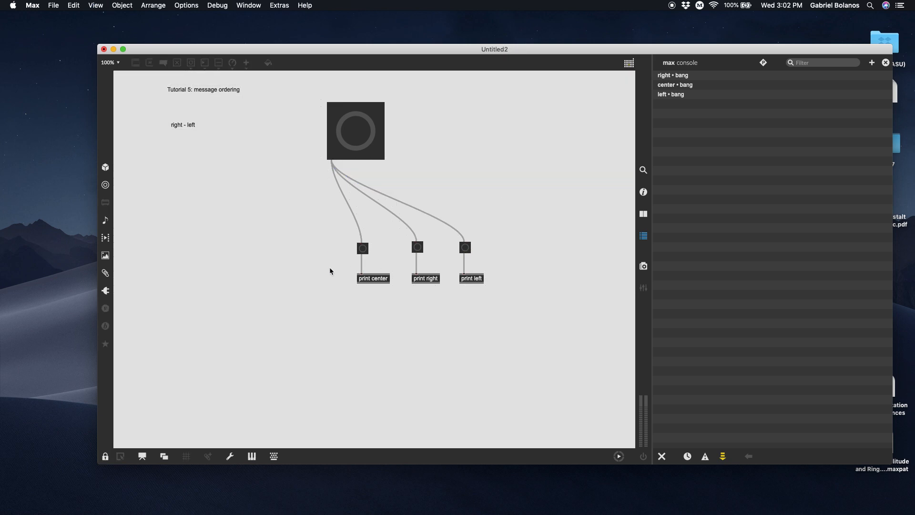
{"action": "mouse_move", "coordinate": [680, 469]}
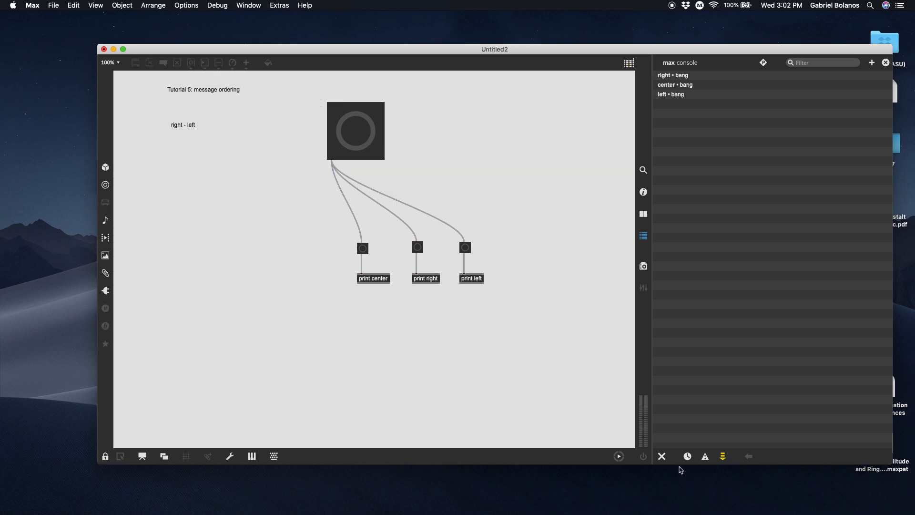
{"action": "left_click", "coordinate": [355, 131]}
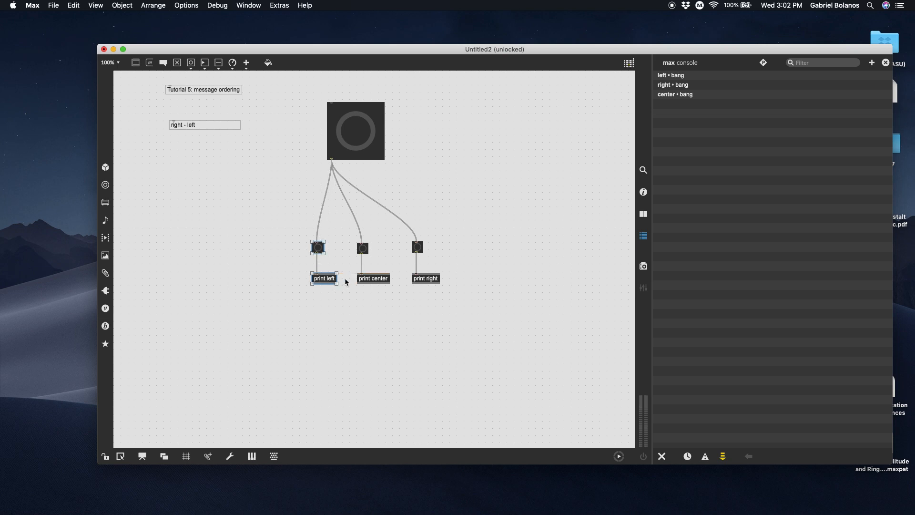
Step: Stack the print pairs in one column, fire the button, then unlock the patch again
{"action": "left_click", "coordinate": [363, 178]}
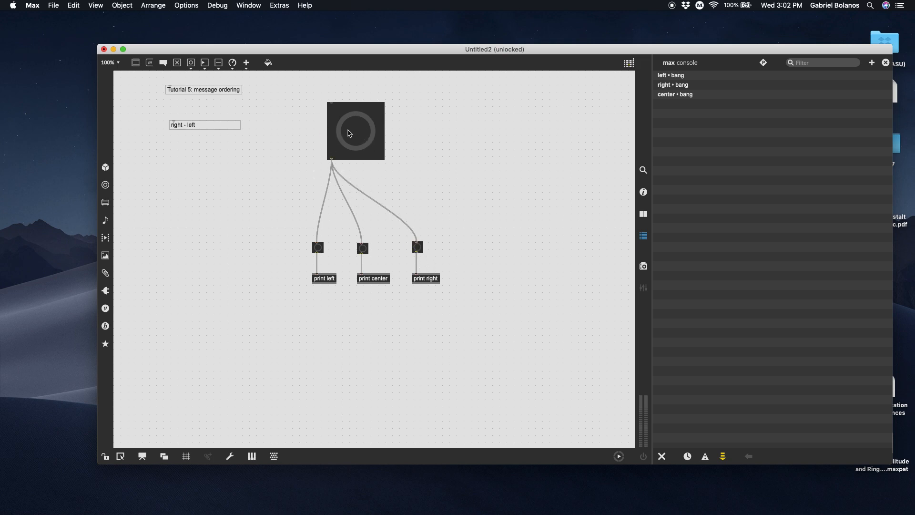
{"action": "mouse_move", "coordinate": [340, 154]}
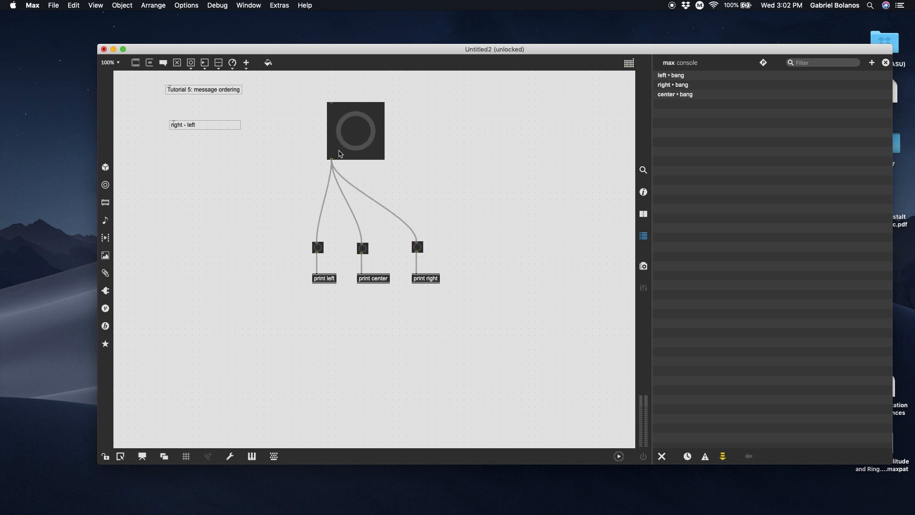
{"action": "mouse_move", "coordinate": [316, 233]}
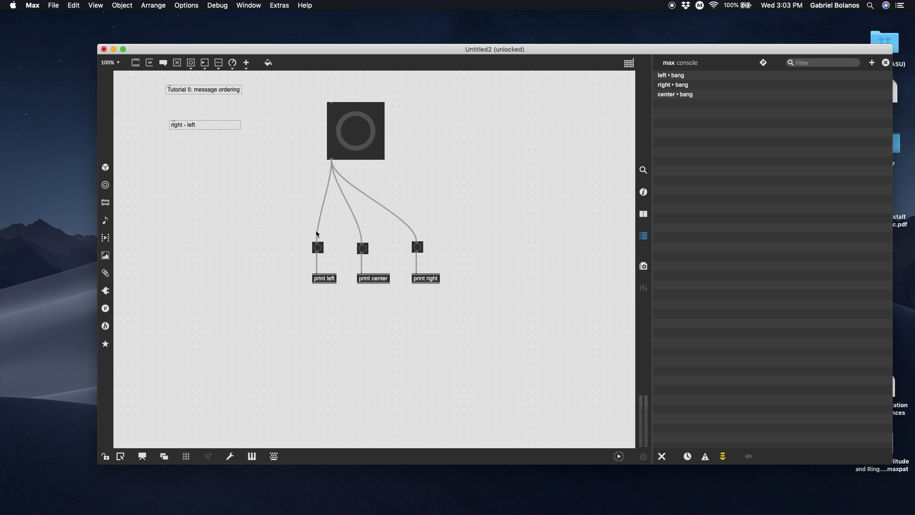
{"action": "mouse_move", "coordinate": [292, 262]}
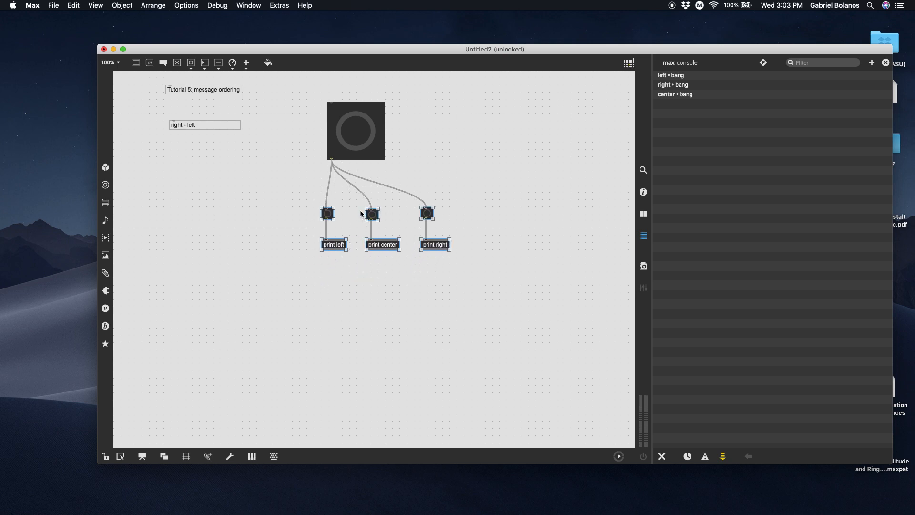
{"action": "left_click", "coordinate": [350, 208]}
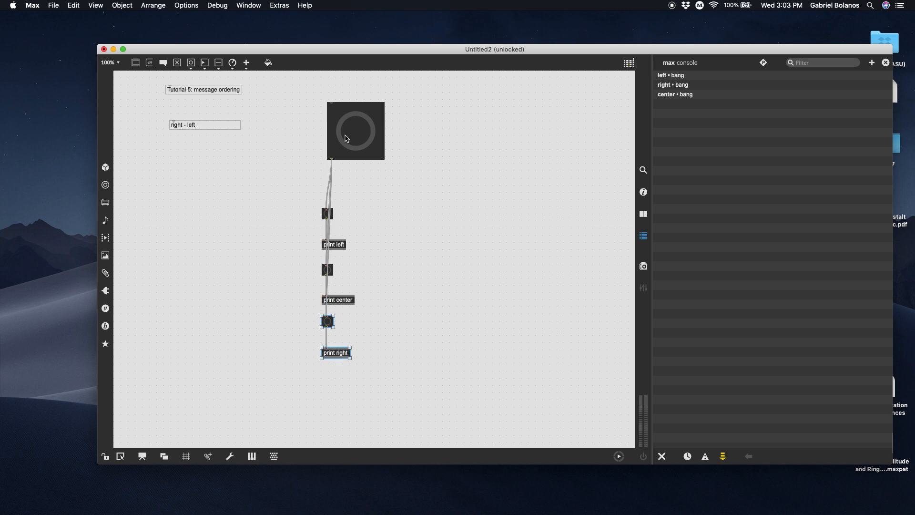
{"action": "left_click", "coordinate": [355, 131]}
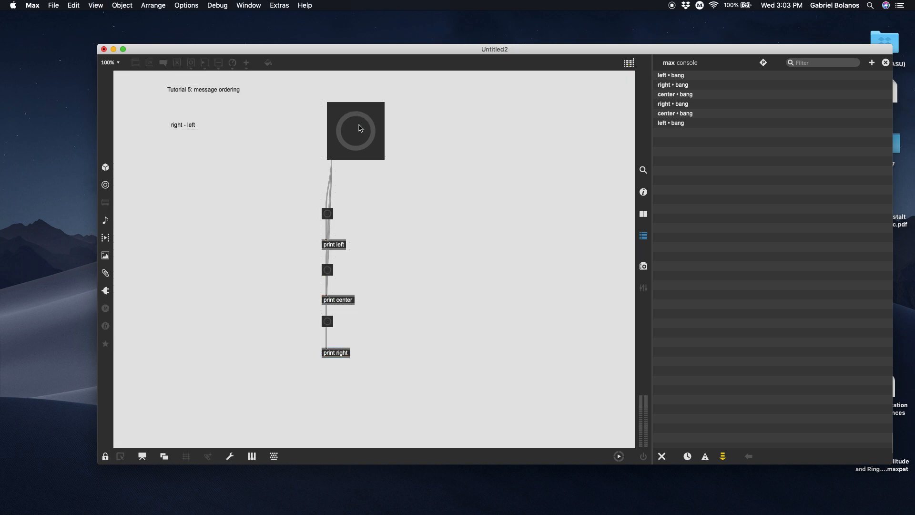
{"action": "mouse_move", "coordinate": [337, 366]}
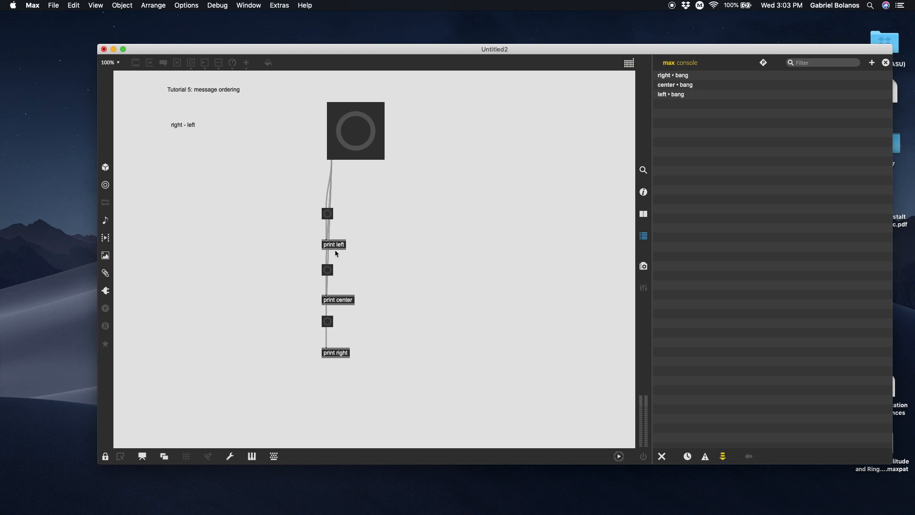
{"action": "left_click", "coordinate": [105, 456]}
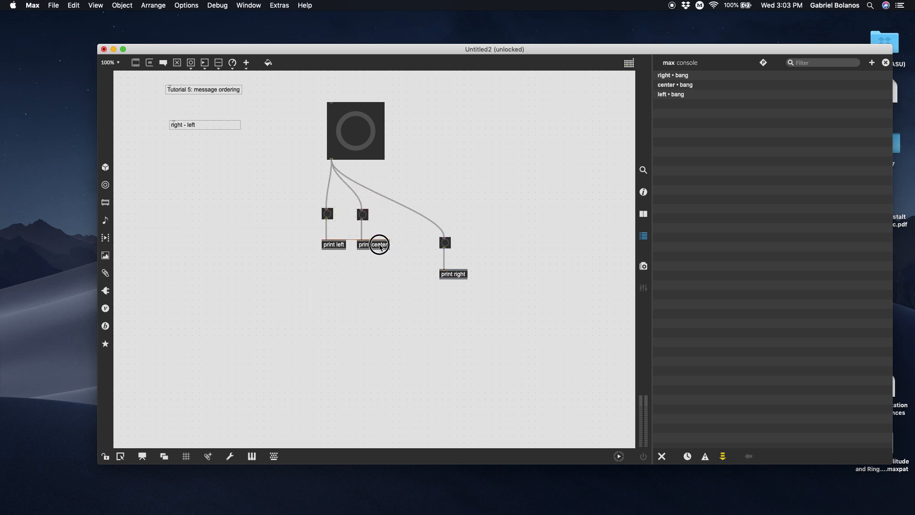
Step: Move the print right pair back into one row with print left and print center
{"action": "left_click", "coordinate": [454, 274]}
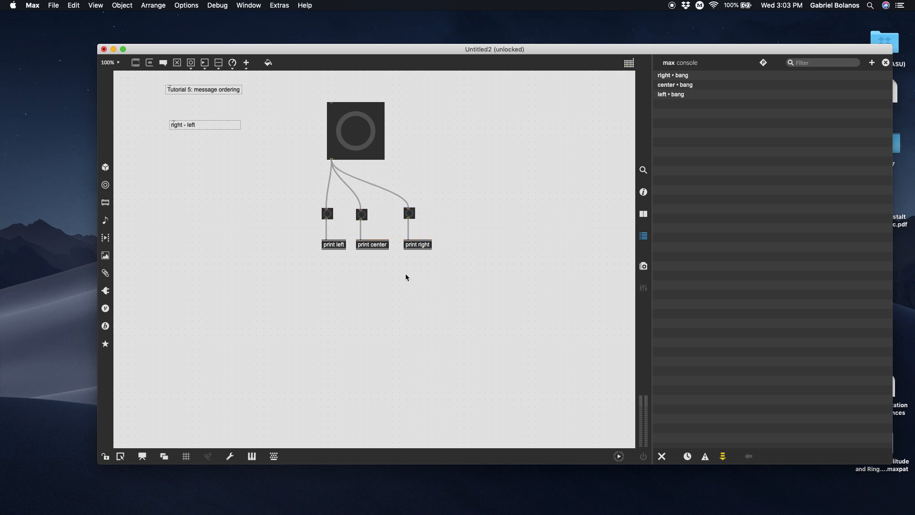
{"action": "mouse_move", "coordinate": [452, 105]}
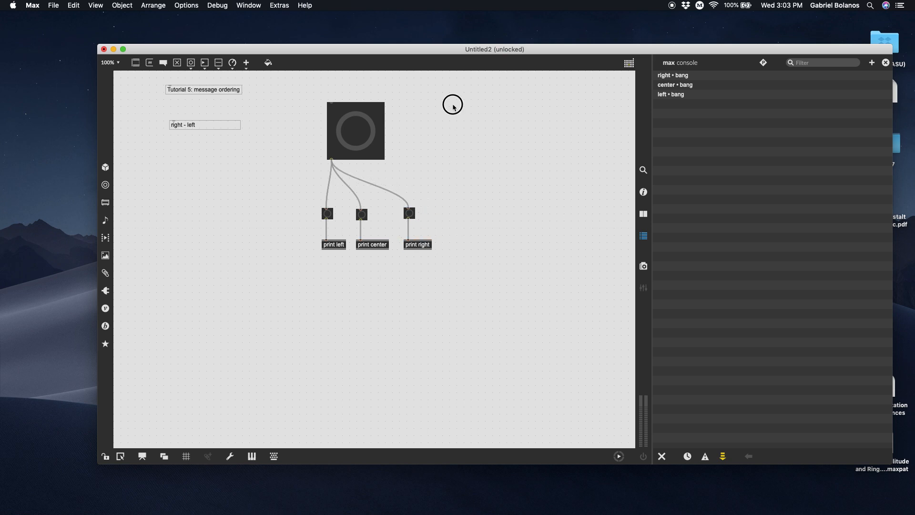
Step: Move the button and three print pairs down-left and bring up options on the new trigger object
{"action": "left_click_drag", "start_coordinate": [355, 130], "coordinate": [212, 165]}
{"action": "type", "text": "trigger"}
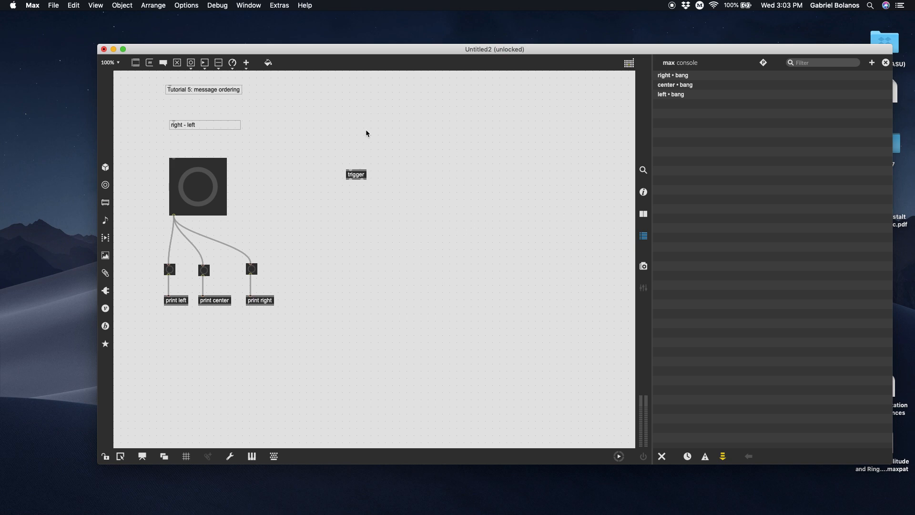
{"action": "mouse_move", "coordinate": [355, 173]}
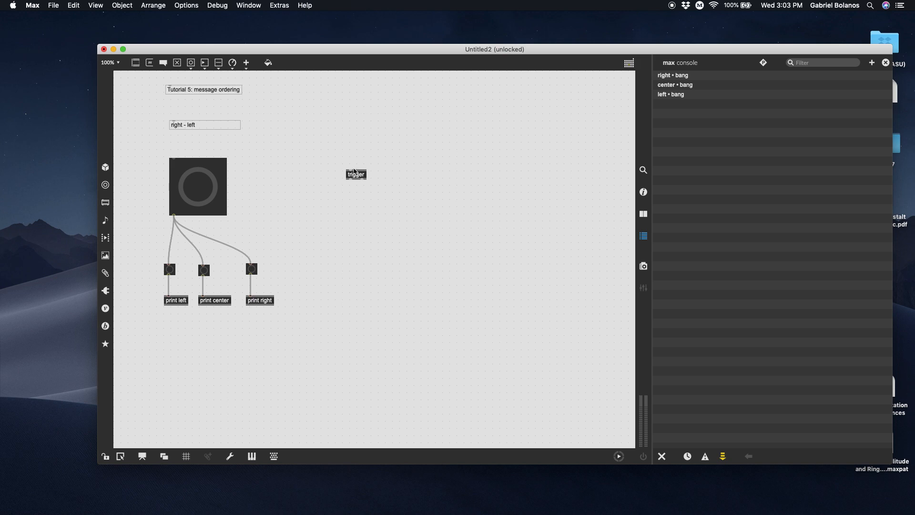
{"action": "right_click", "coordinate": [355, 174]}
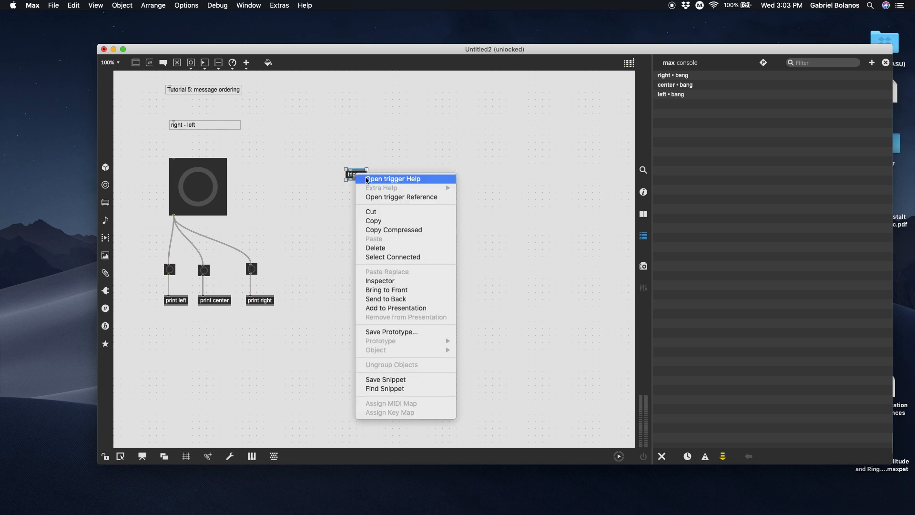
{"action": "left_click", "coordinate": [392, 179]}
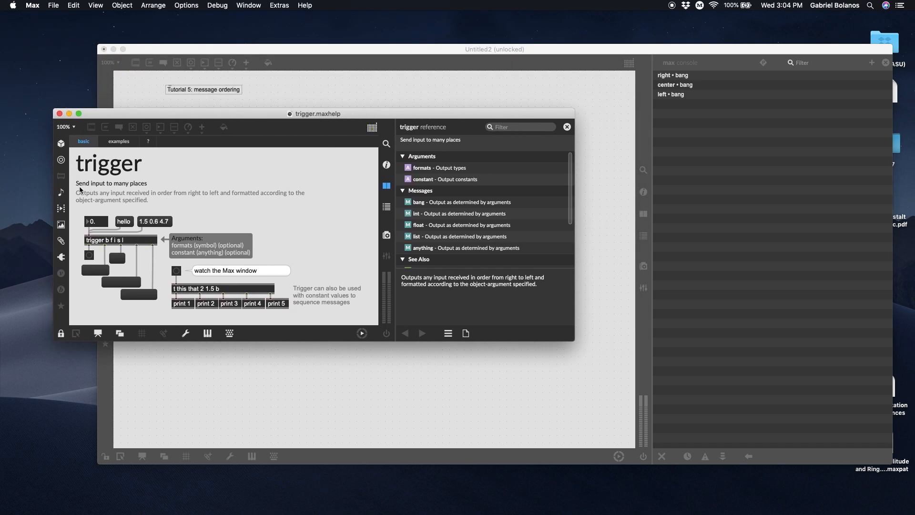
{"action": "mouse_move", "coordinate": [127, 204]}
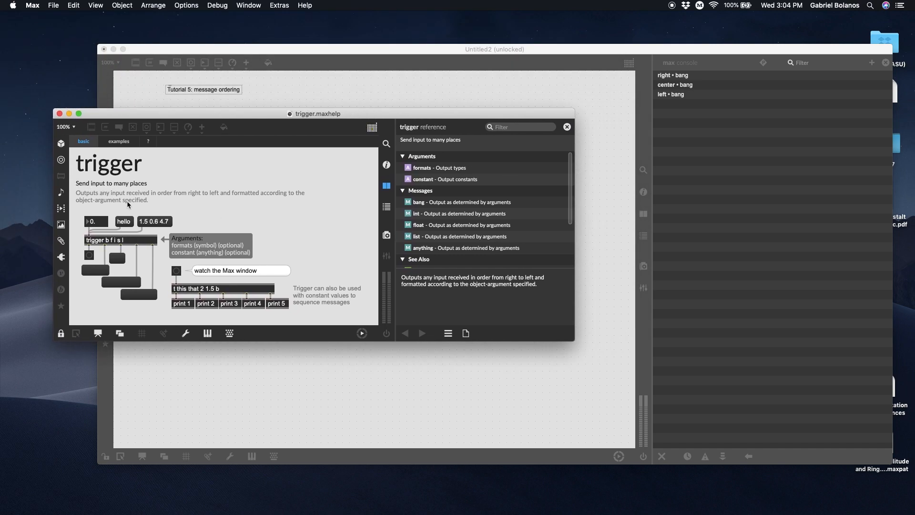
{"action": "mouse_move", "coordinate": [144, 244]}
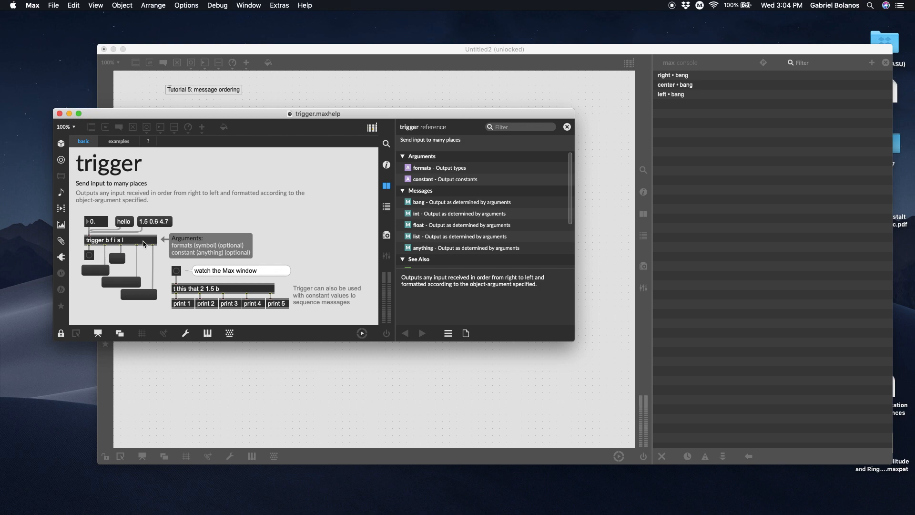
{"action": "mouse_move", "coordinate": [94, 230]}
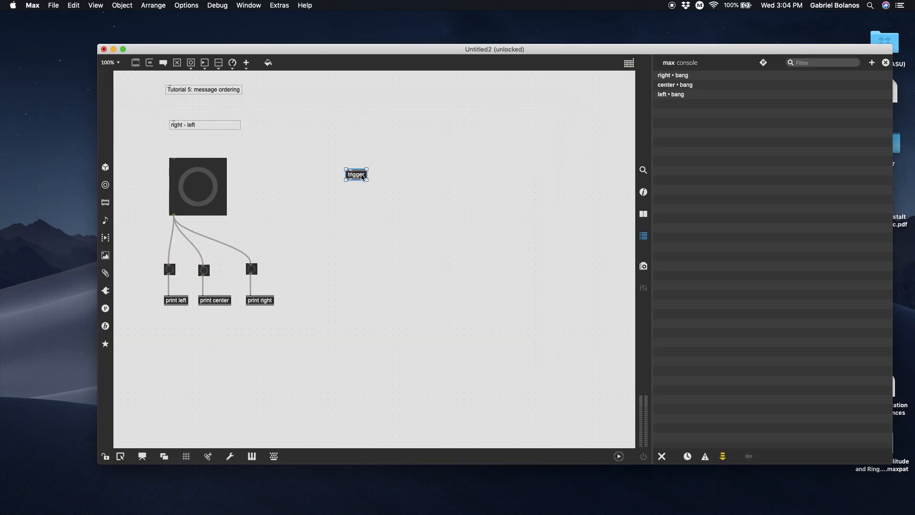
Step: Set the object to 'trigger bang bang bang' and wire a new button into its inlet
{"action": "double_click", "coordinate": [355, 174]}
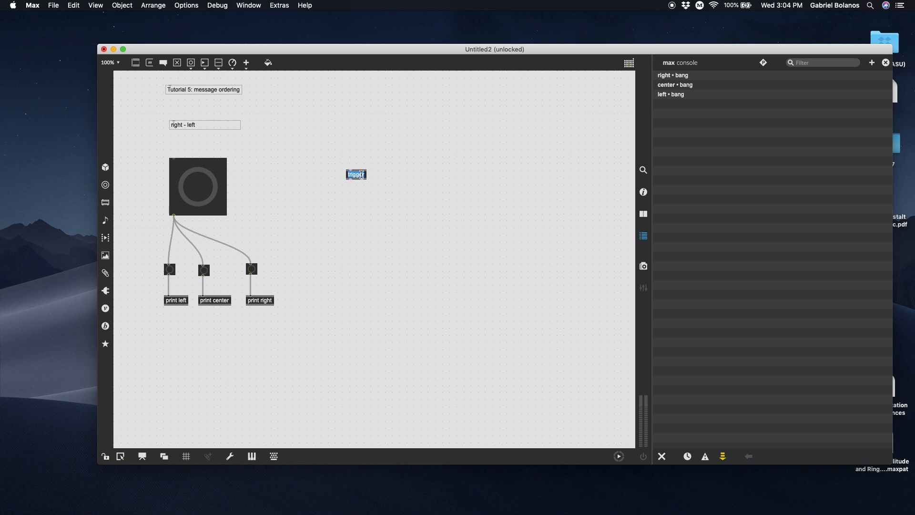
{"action": "left_click", "coordinate": [344, 116]}
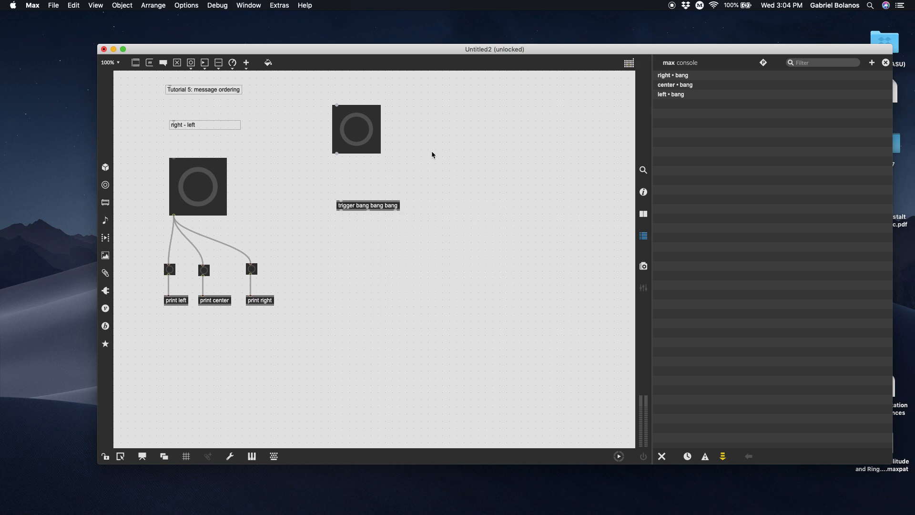
{"action": "mouse_move", "coordinate": [367, 211]}
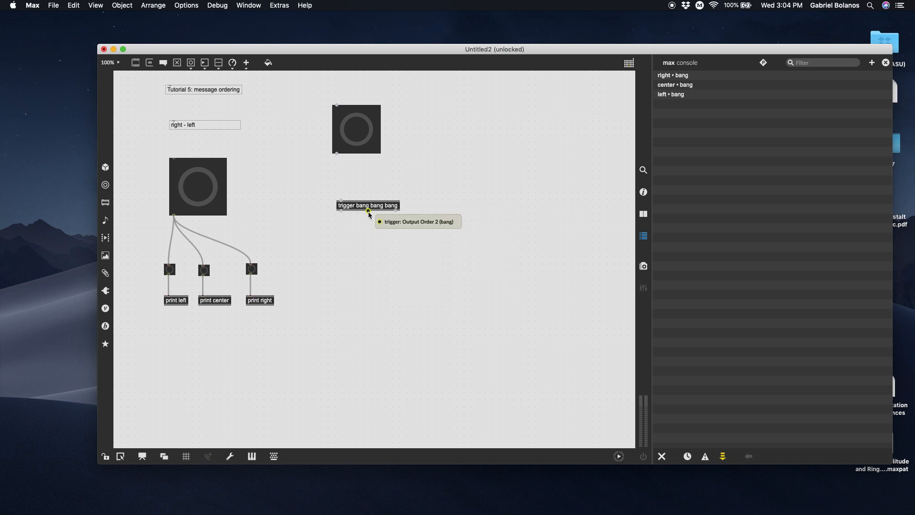
{"action": "mouse_move", "coordinate": [337, 154]}
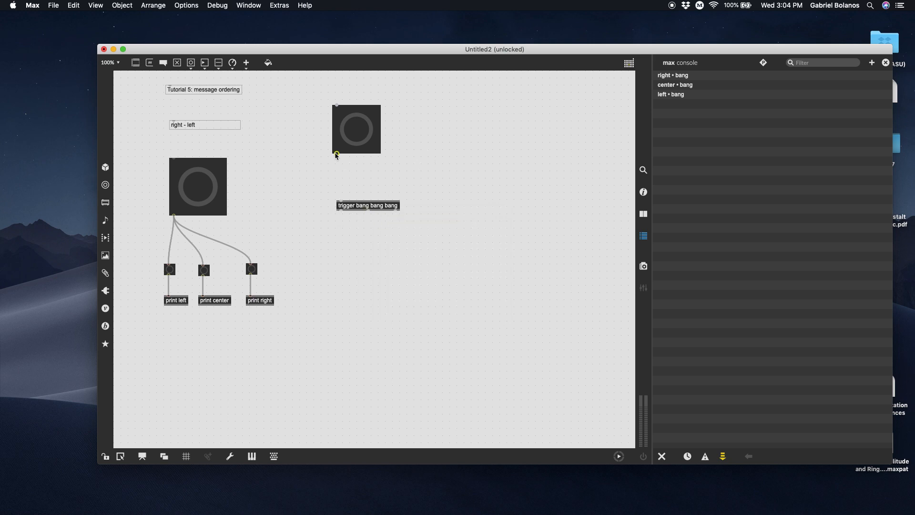
{"action": "left_click_drag", "start_coordinate": [336, 153], "coordinate": [339, 198]}
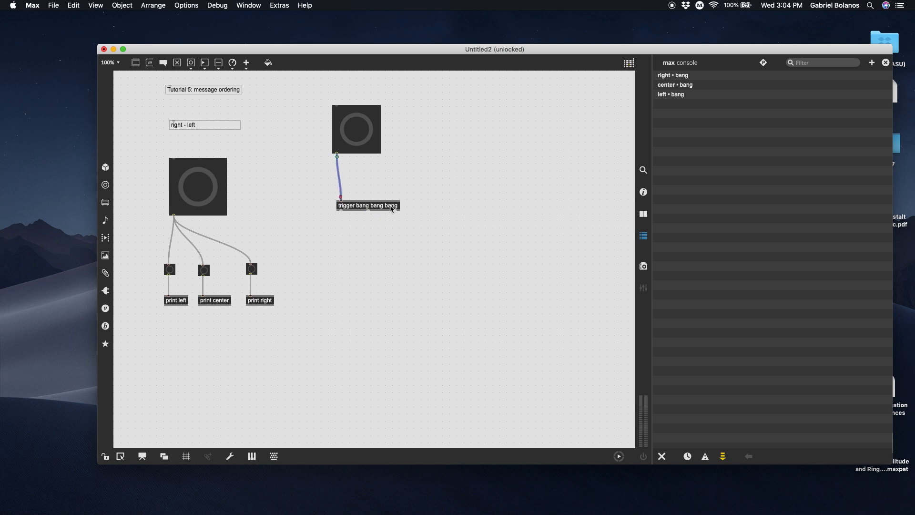
{"action": "mouse_move", "coordinate": [393, 223]}
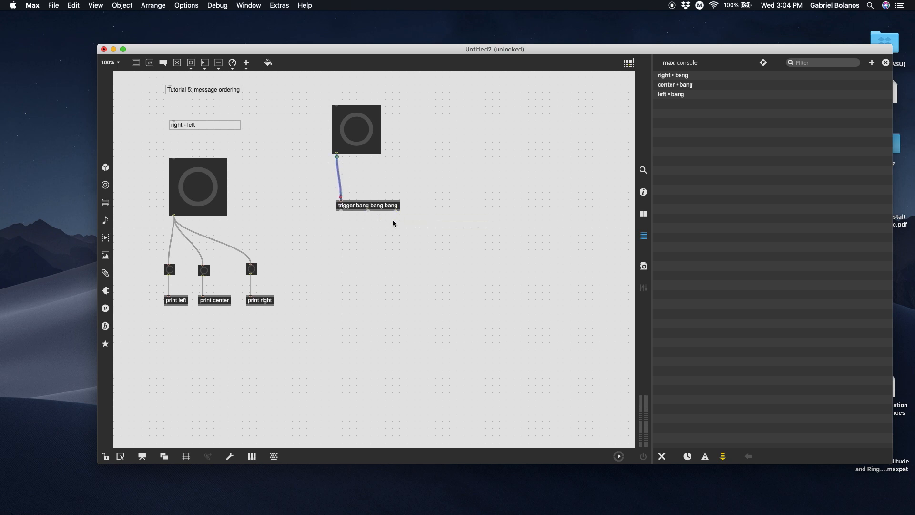
{"action": "mouse_move", "coordinate": [341, 213]}
{"action": "type", "text": "print"}
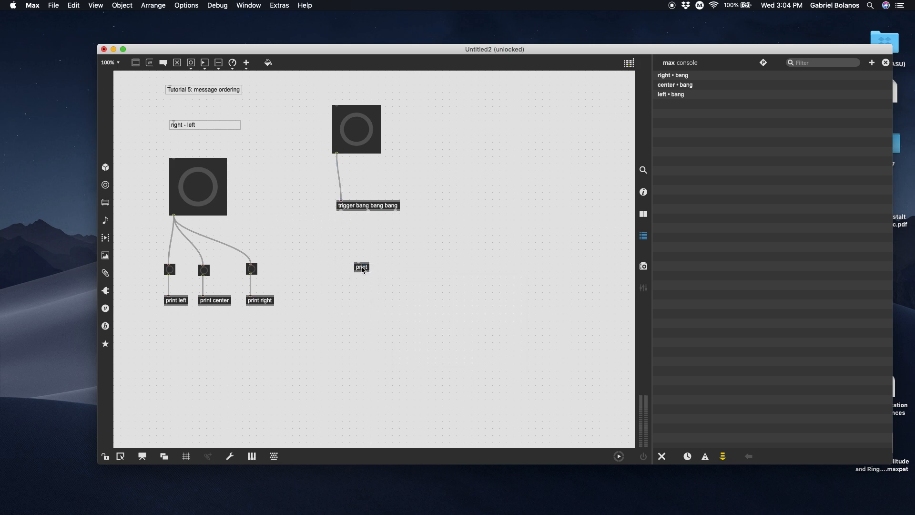
Step: Place print 1, print 2 and print 3 objects under the trigger's outlets
{"action": "left_click", "coordinate": [361, 267]}
{"action": "type", "text": " 1"}
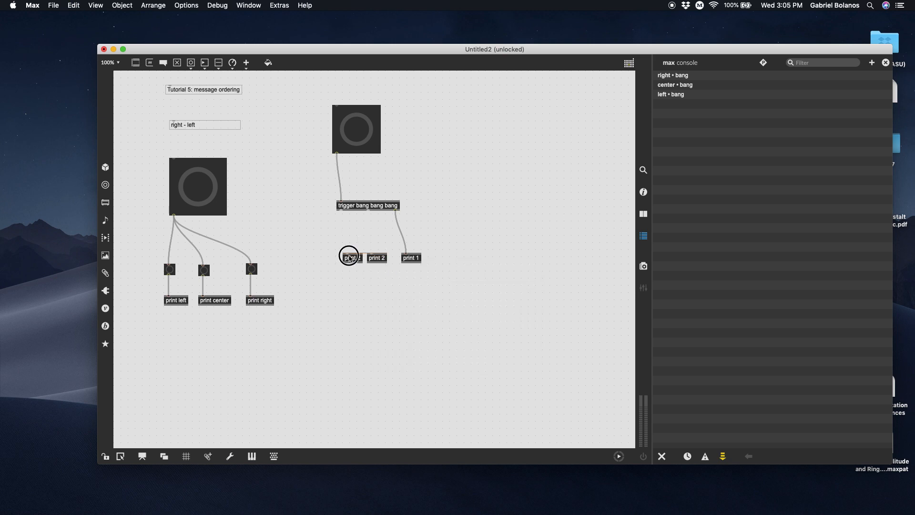
{"action": "left_click", "coordinate": [348, 256]}
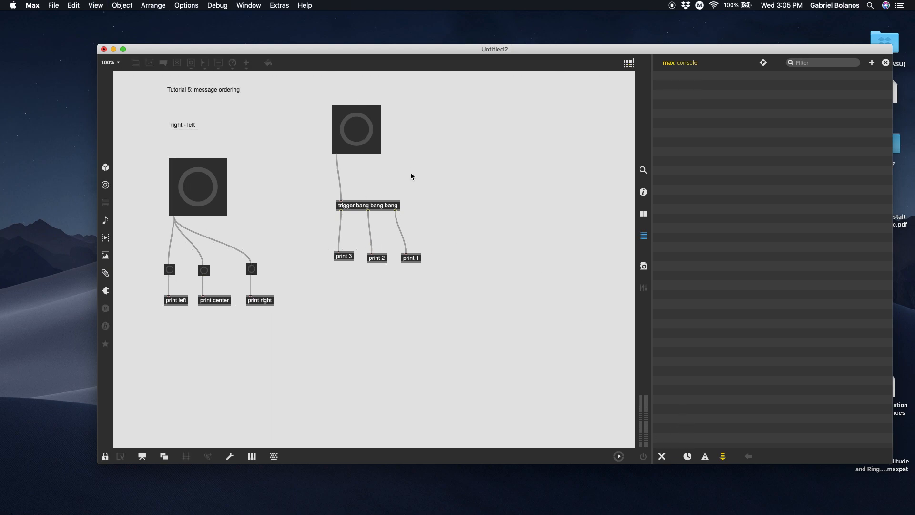
Step: Fire the trigger example, then unlock, rearrange prints to 1, 3, 2 with crossed cables and relock
{"action": "left_click", "coordinate": [355, 129]}
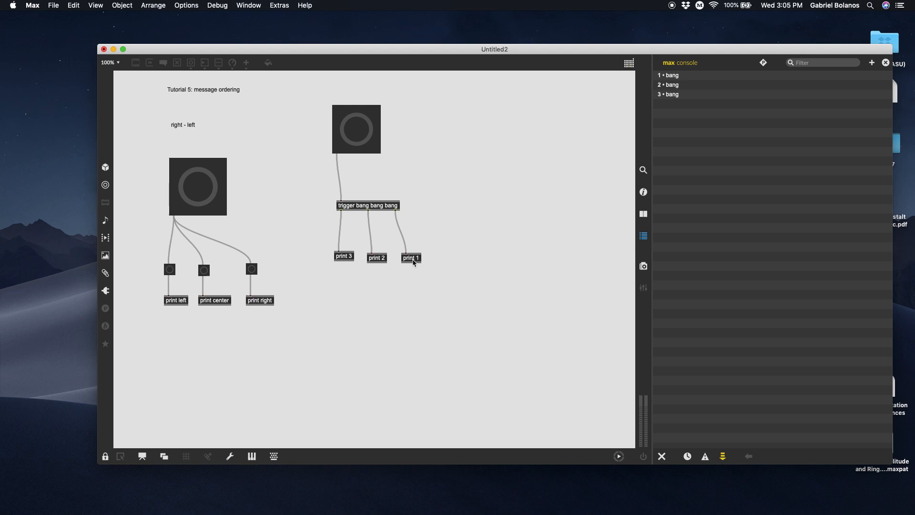
{"action": "mouse_move", "coordinate": [343, 267]}
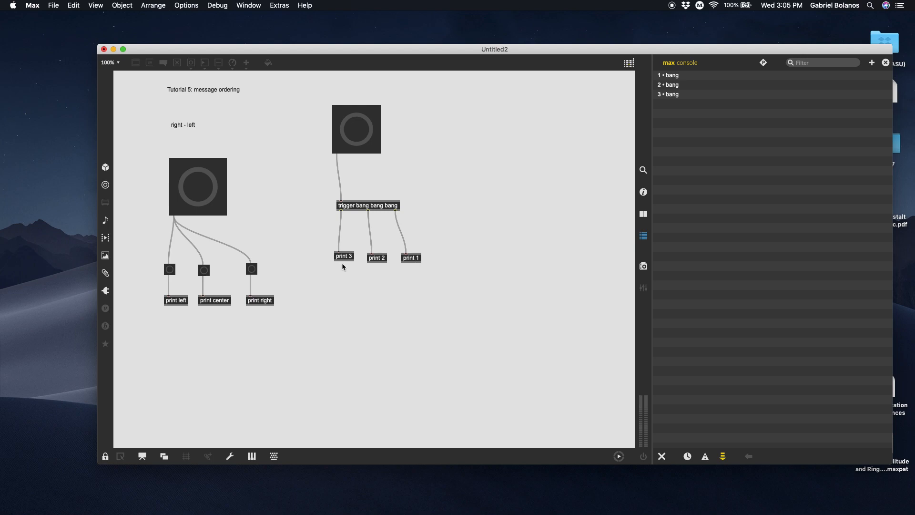
{"action": "left_click", "coordinate": [104, 456]}
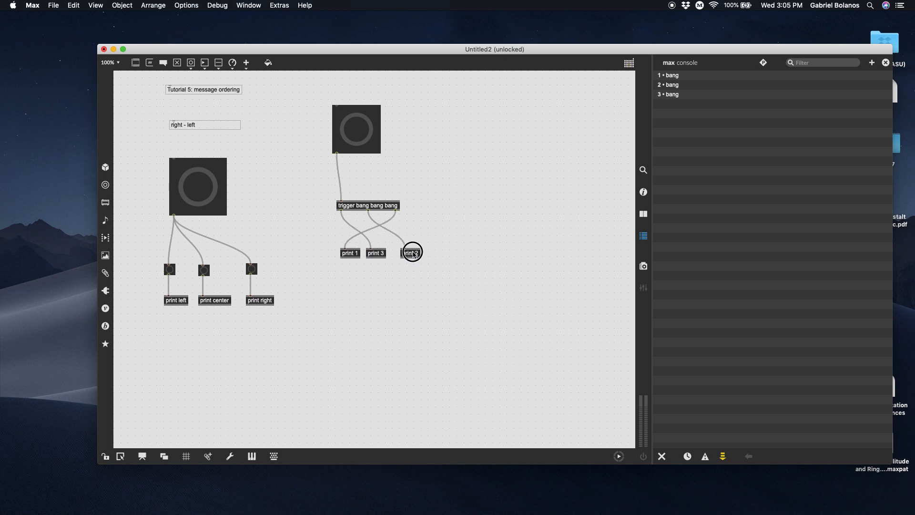
{"action": "left_click", "coordinate": [105, 456]}
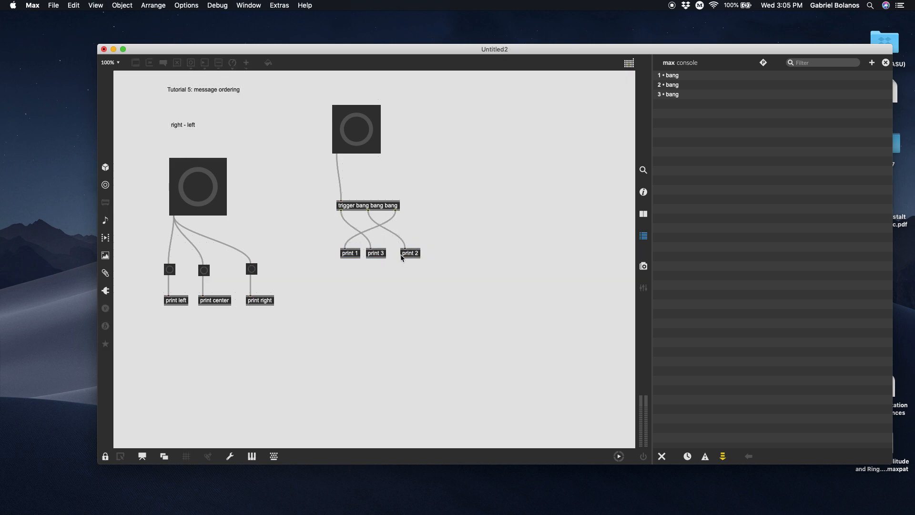
{"action": "mouse_move", "coordinate": [355, 213]}
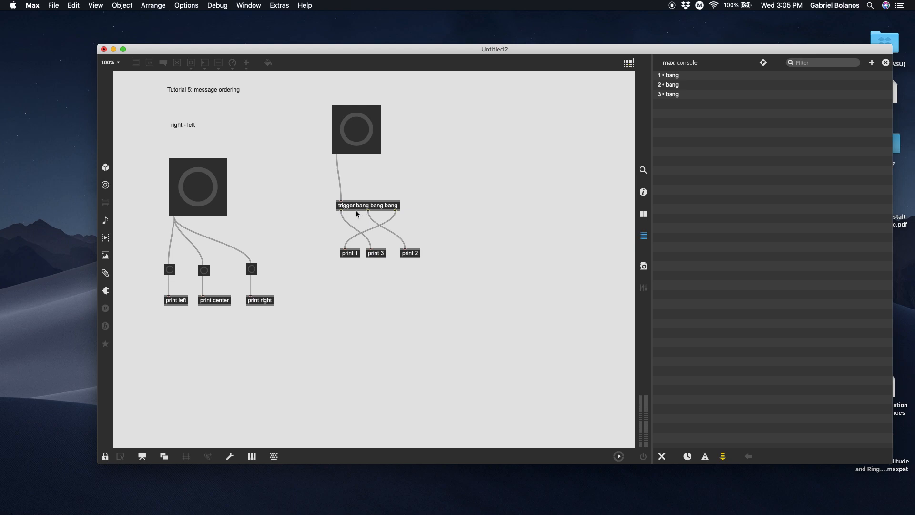
{"action": "mouse_move", "coordinate": [384, 216]}
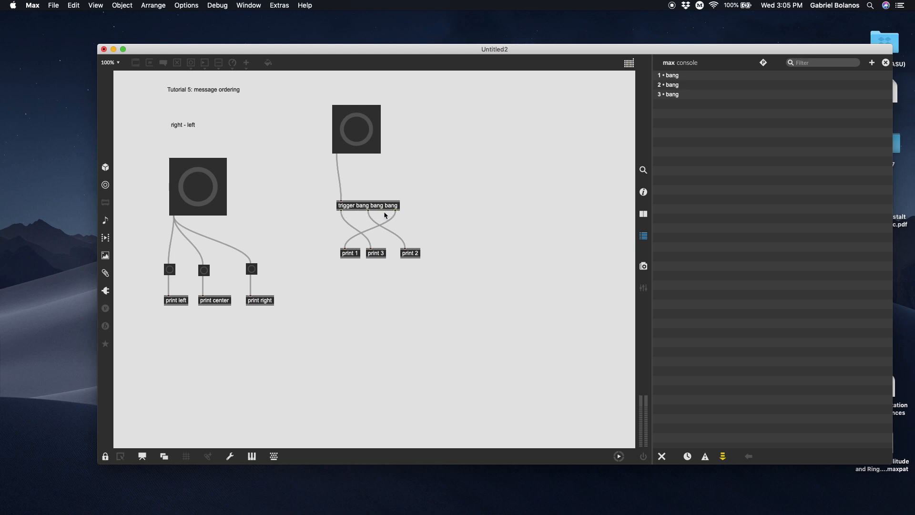
{"action": "left_click", "coordinate": [105, 455]}
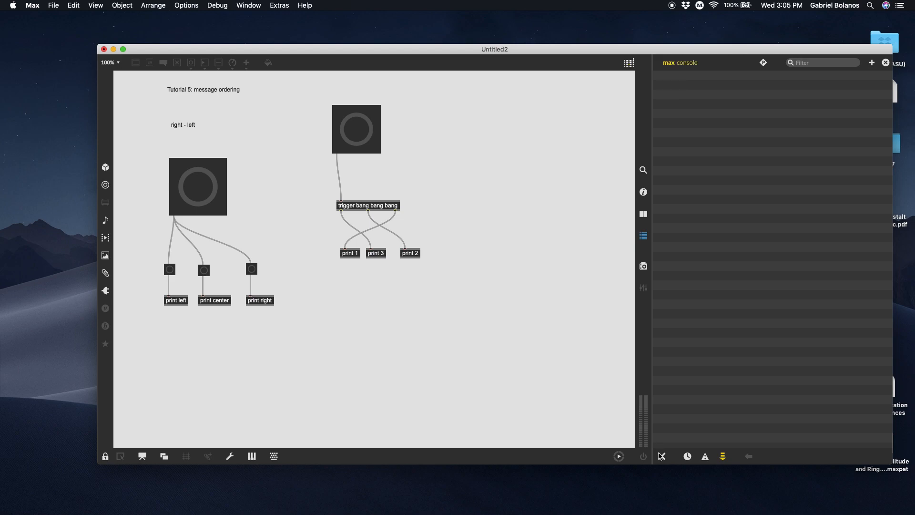
Step: Fire the trigger again to confirm bangs still log 1, 2, 3, then unlock and select print 2
{"action": "left_click", "coordinate": [356, 129]}
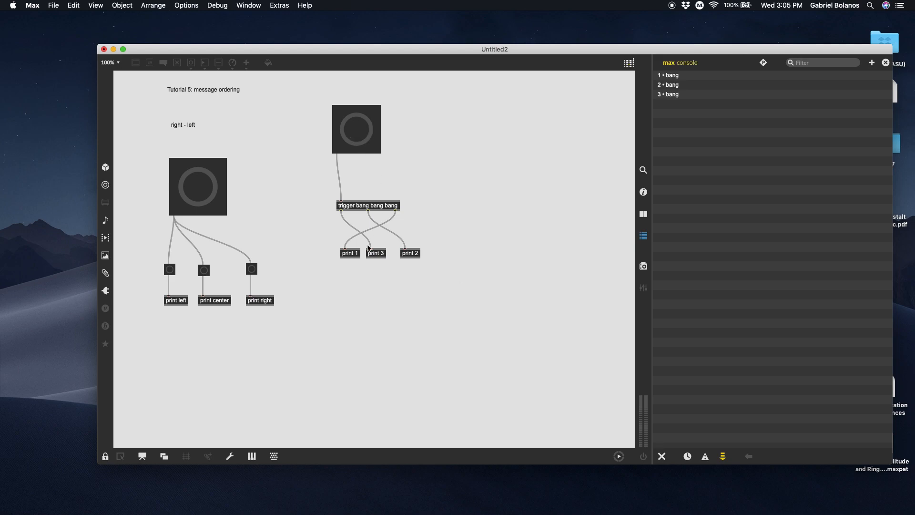
{"action": "mouse_move", "coordinate": [384, 193]}
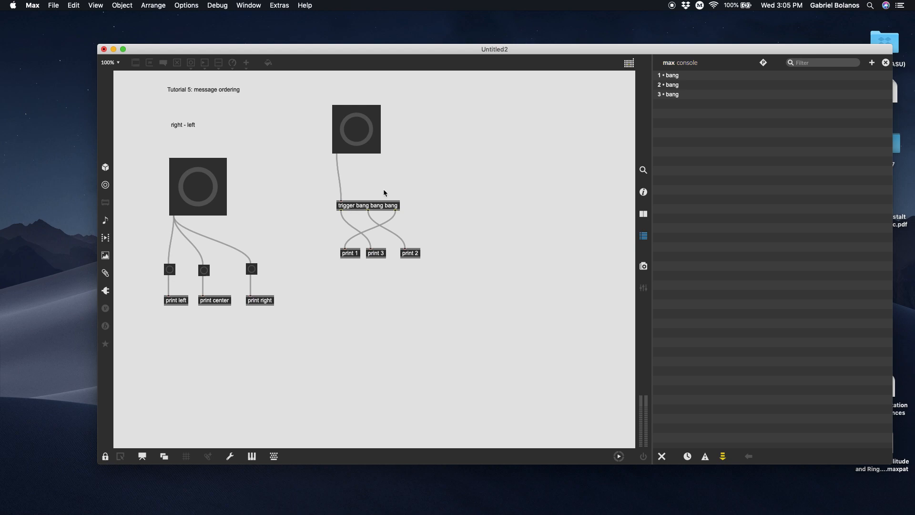
{"action": "left_click", "coordinate": [105, 456]}
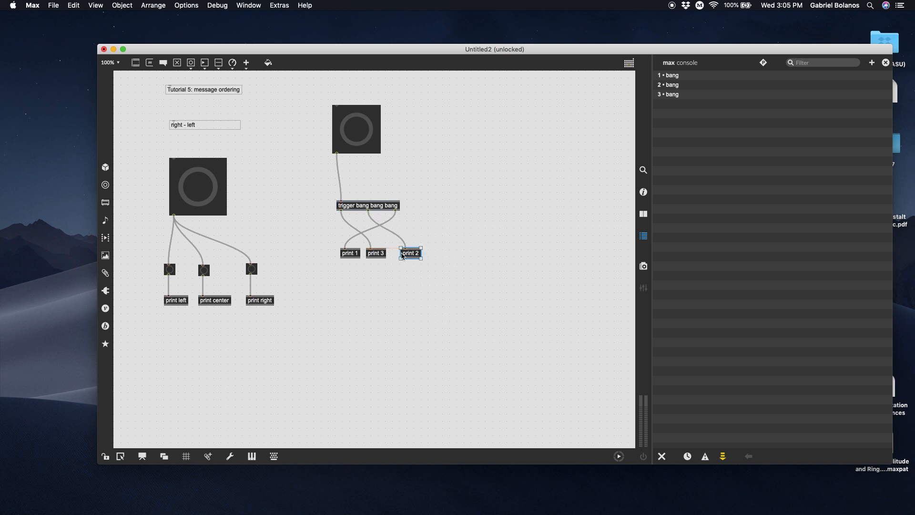
{"action": "left_click", "coordinate": [165, 258]}
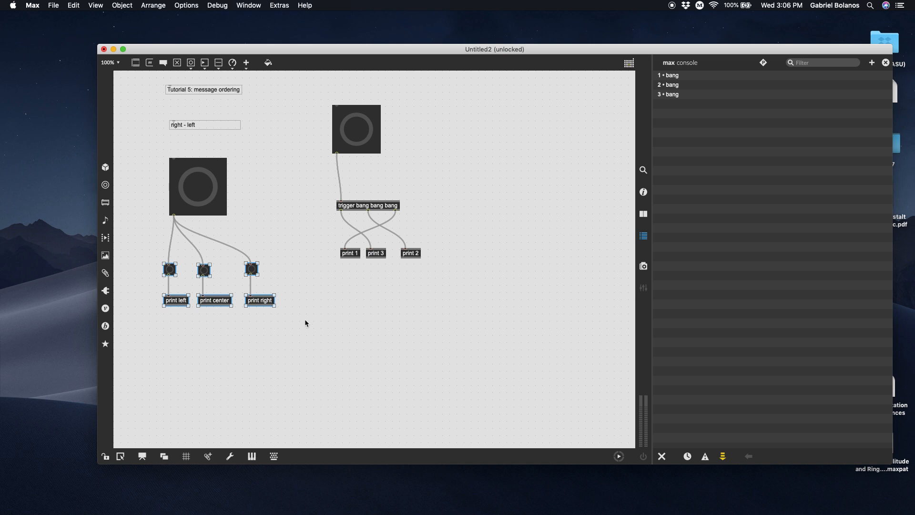
Step: Shift the trigger example aside and wire a new button into a new 't b' trigger object
{"action": "left_click", "coordinate": [355, 129]}
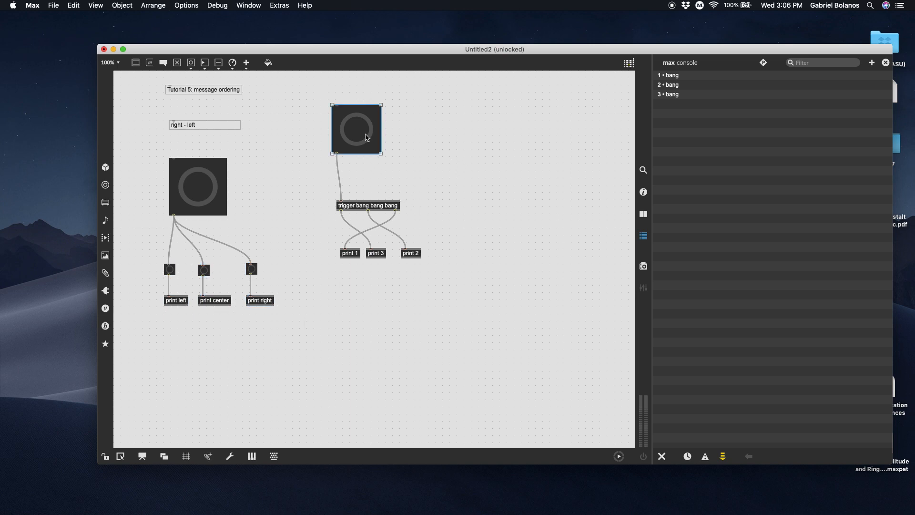
{"action": "left_click", "coordinate": [356, 129]}
{"action": "type", "text": "t b b b"}
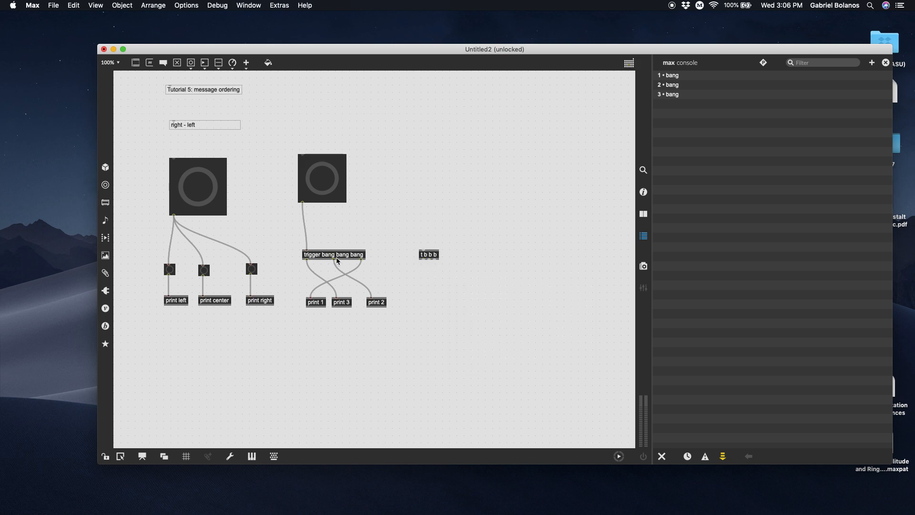
{"action": "mouse_move", "coordinate": [412, 266]}
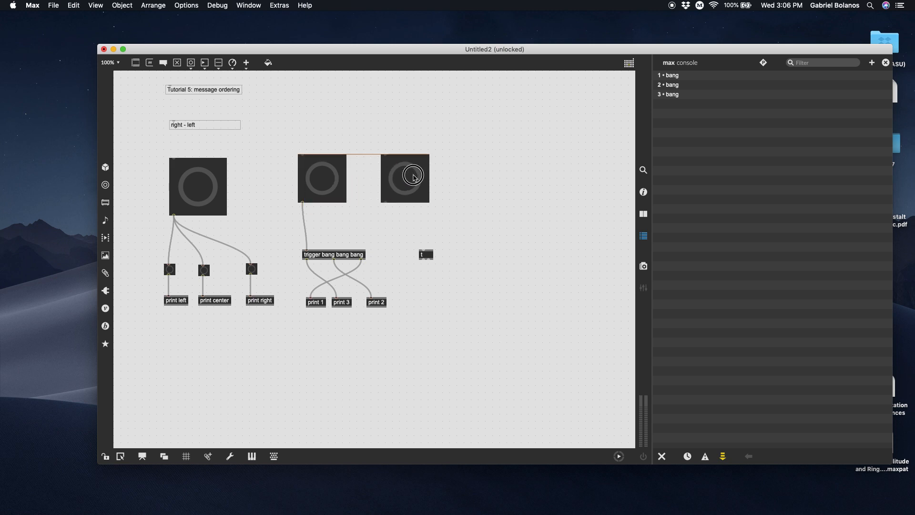
{"action": "left_click", "coordinate": [437, 178]}
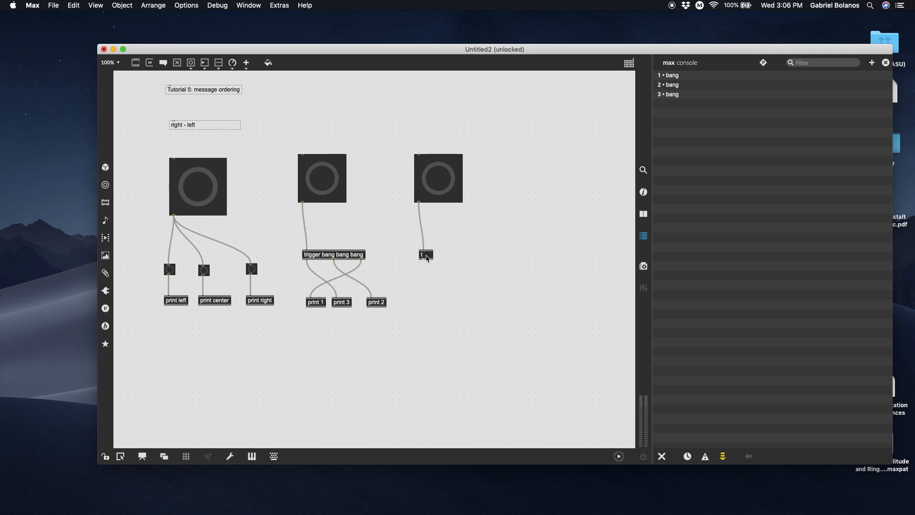
{"action": "left_click", "coordinate": [425, 254]}
{"action": "type", "text": " b"}
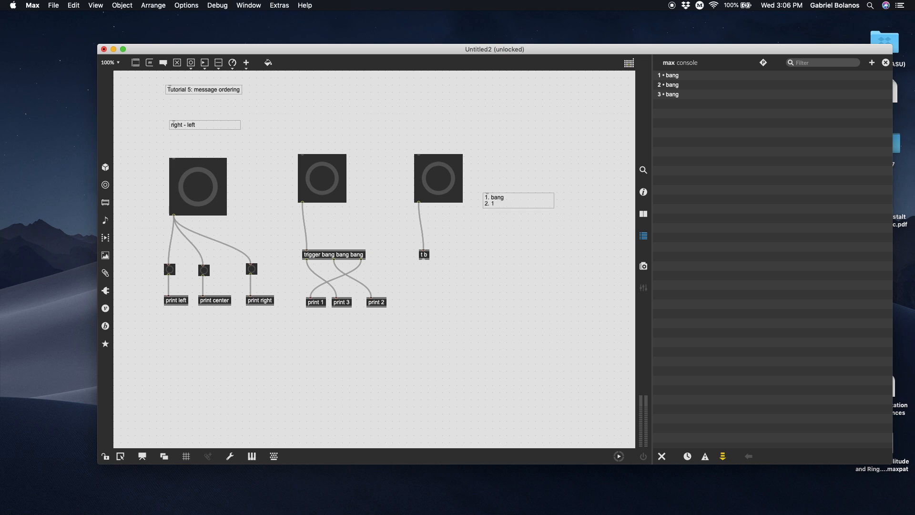
Step: Extend the comment with '3. bang' and edit the trigger to read 't b 1 b'
{"action": "left_click", "coordinate": [517, 199]}
{"action": "type", "text": "3. bang"}
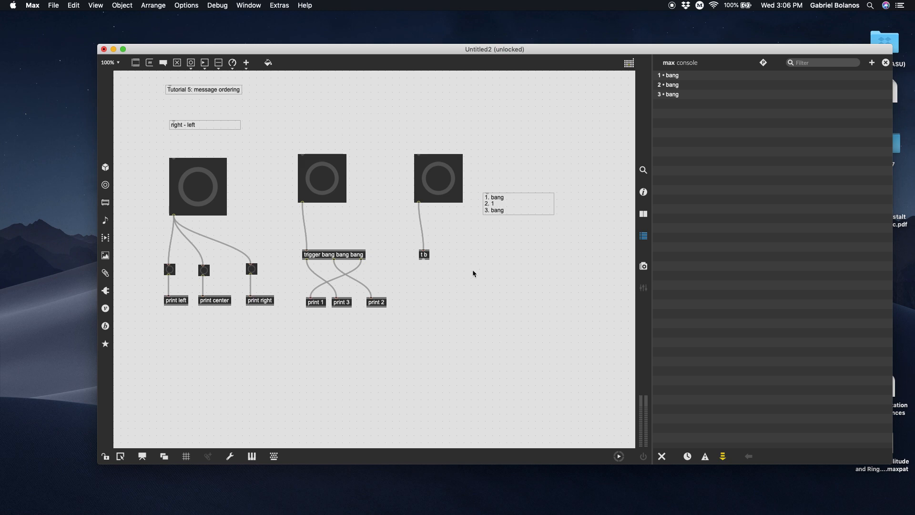
{"action": "left_click", "coordinate": [423, 254]}
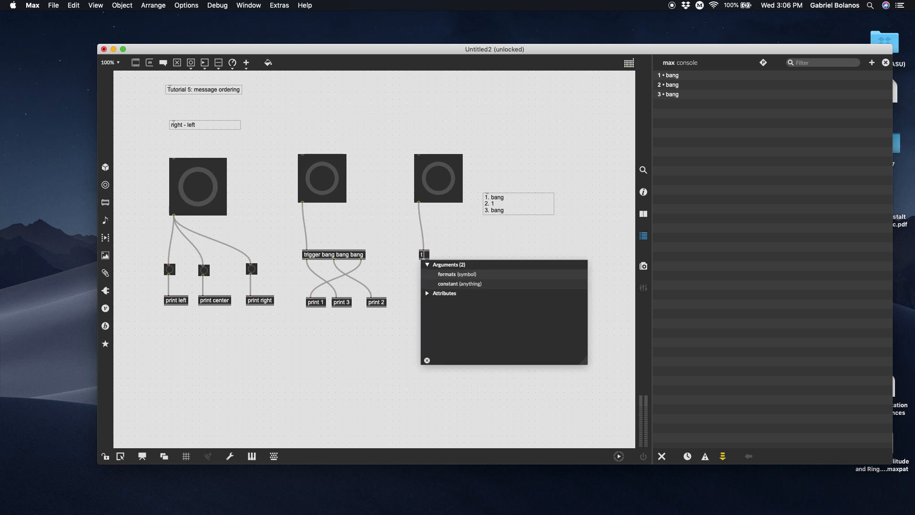
{"action": "type", "text": "b 1 b"}
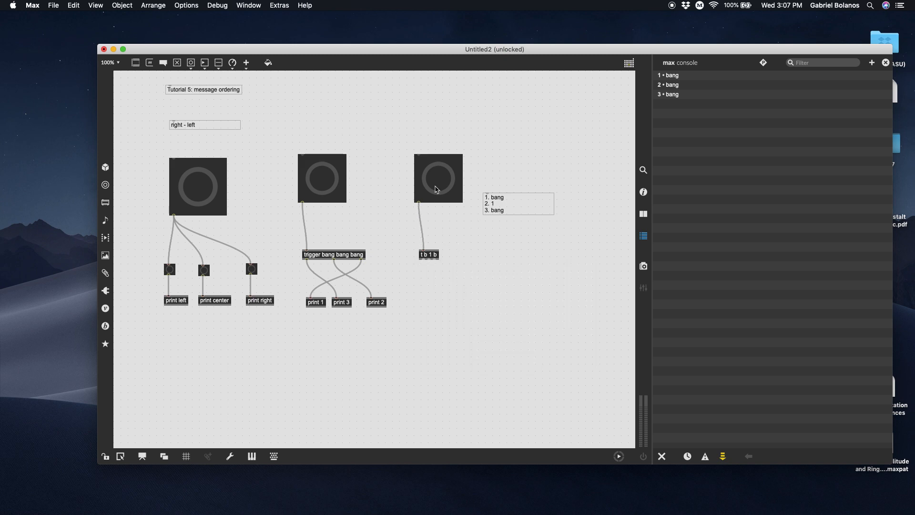
{"action": "mouse_move", "coordinate": [457, 205]}
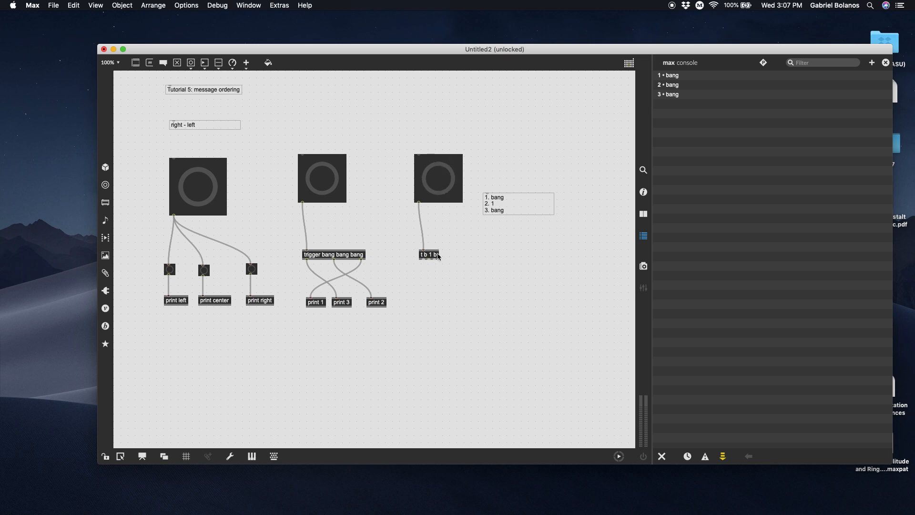
{"action": "mouse_move", "coordinate": [429, 262]}
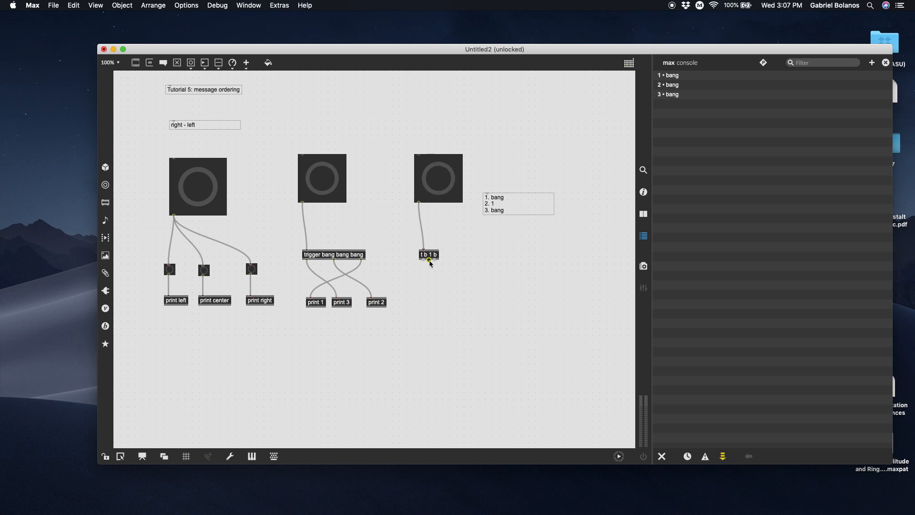
{"action": "mouse_move", "coordinate": [429, 261]}
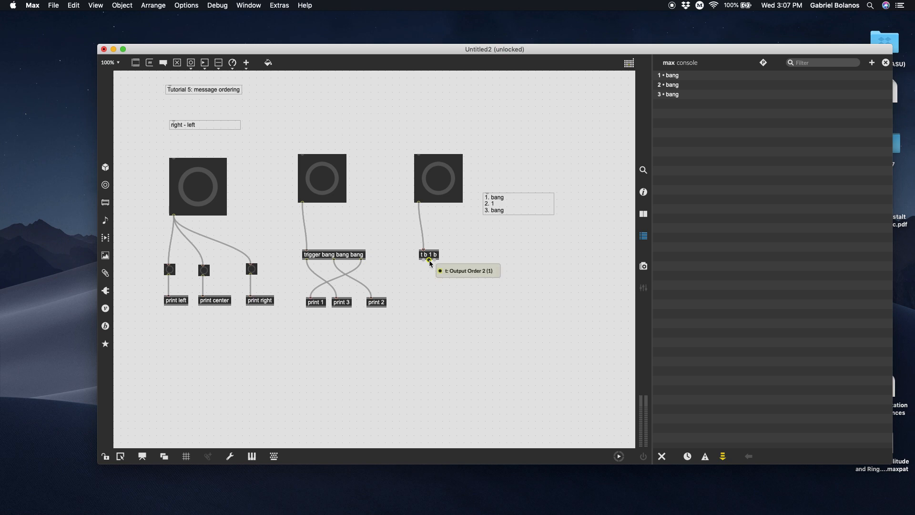
{"action": "mouse_move", "coordinate": [422, 258]}
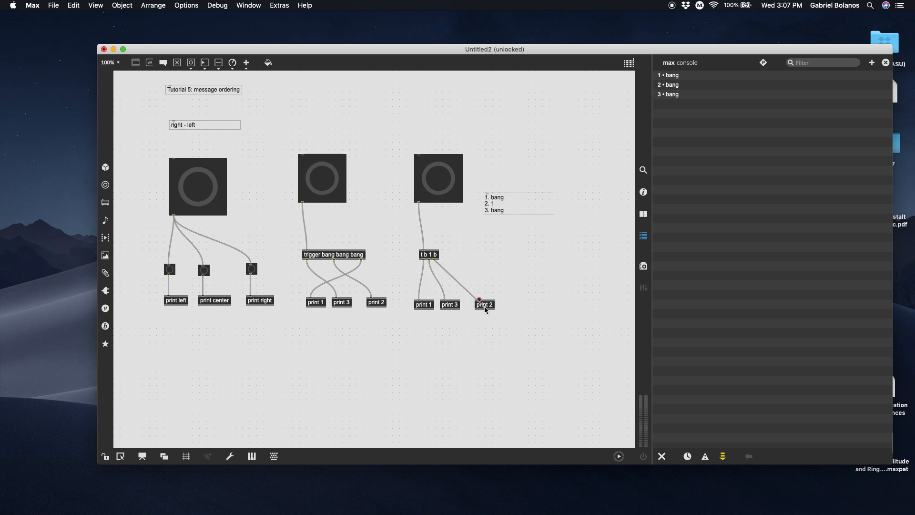
Step: Rearrange the prints under t b 1 b, fire the bang and confirm the console logs bang, 1, bang
{"action": "left_click", "coordinate": [104, 455]}
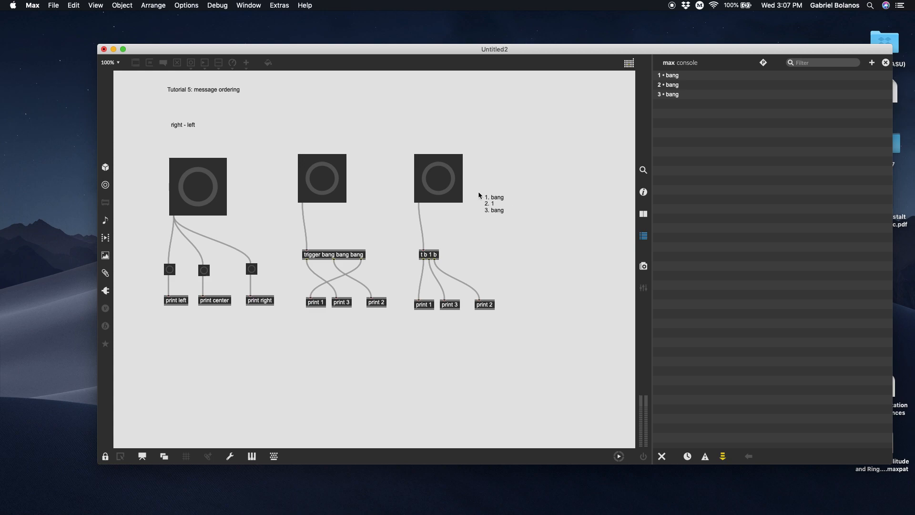
{"action": "mouse_move", "coordinate": [485, 308]}
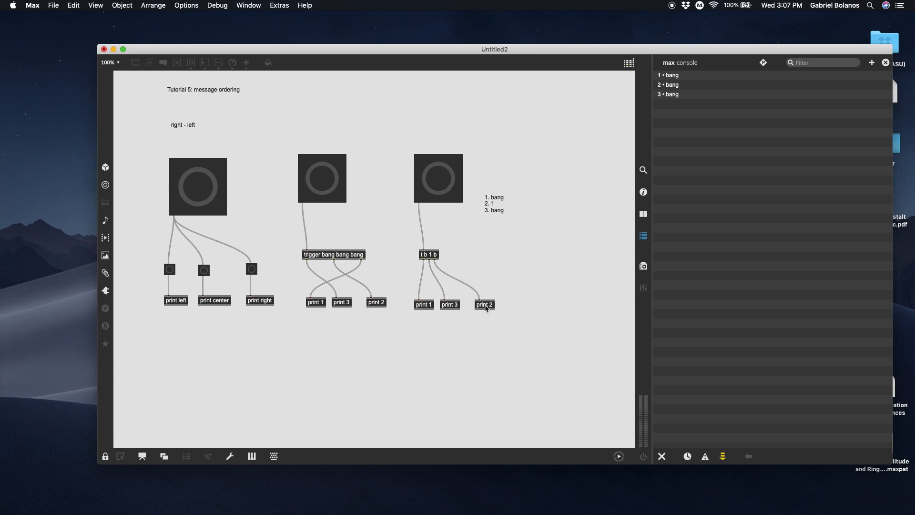
{"action": "mouse_move", "coordinate": [450, 314]}
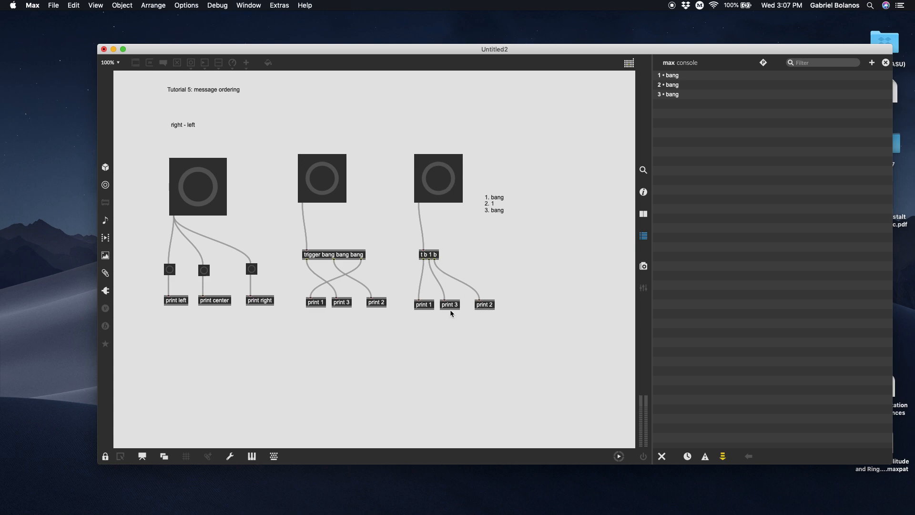
{"action": "left_click", "coordinate": [105, 455]}
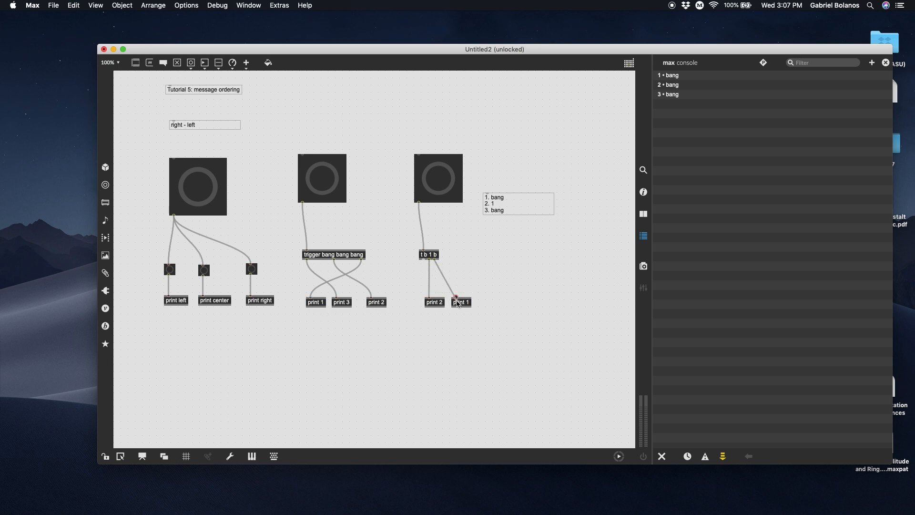
{"action": "left_click", "coordinate": [341, 302]}
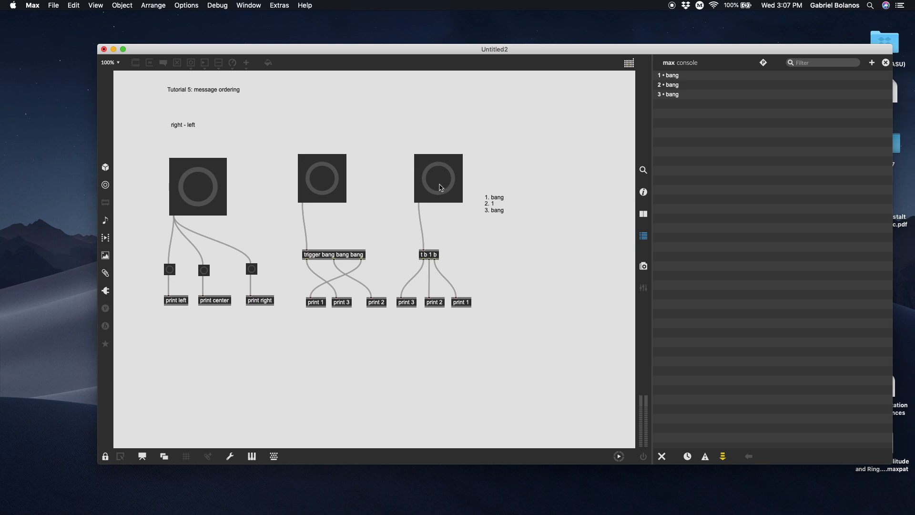
{"action": "left_click", "coordinate": [662, 456]}
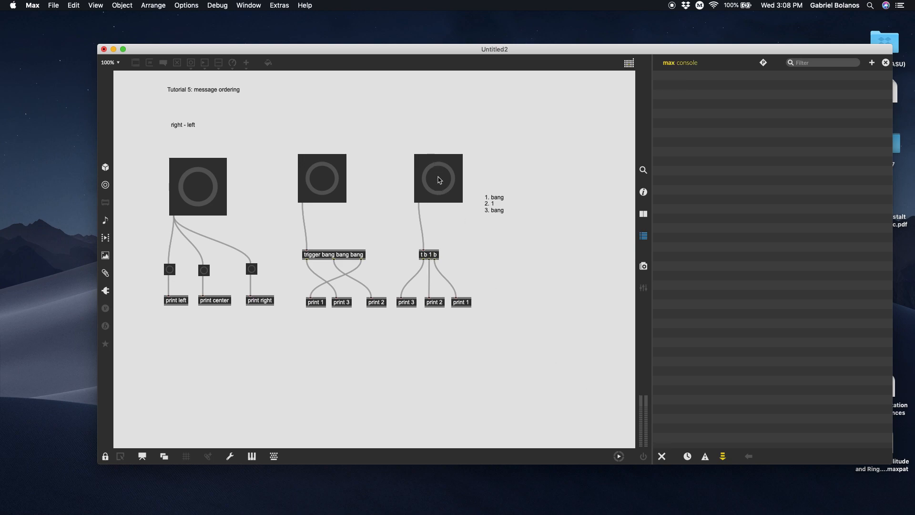
{"action": "left_click", "coordinate": [438, 178]}
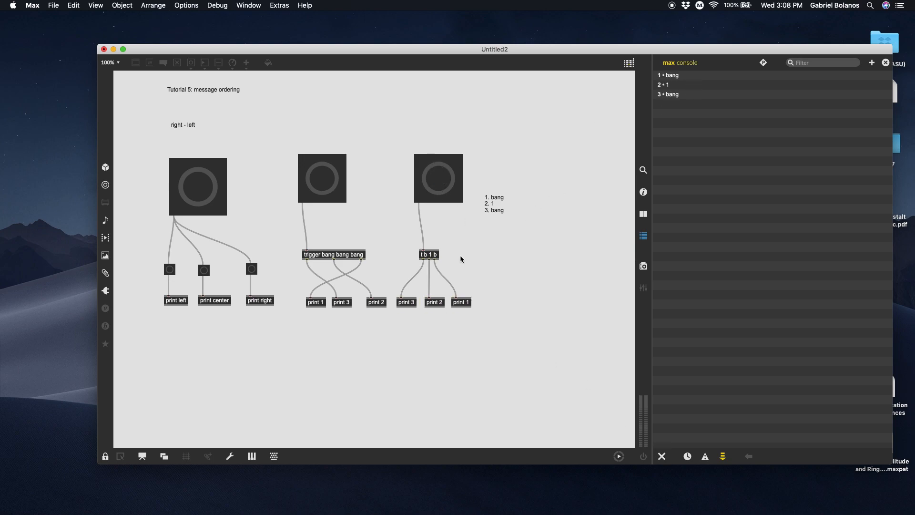
{"action": "mouse_move", "coordinate": [431, 256]}
{"action": "type", "text": "2"}
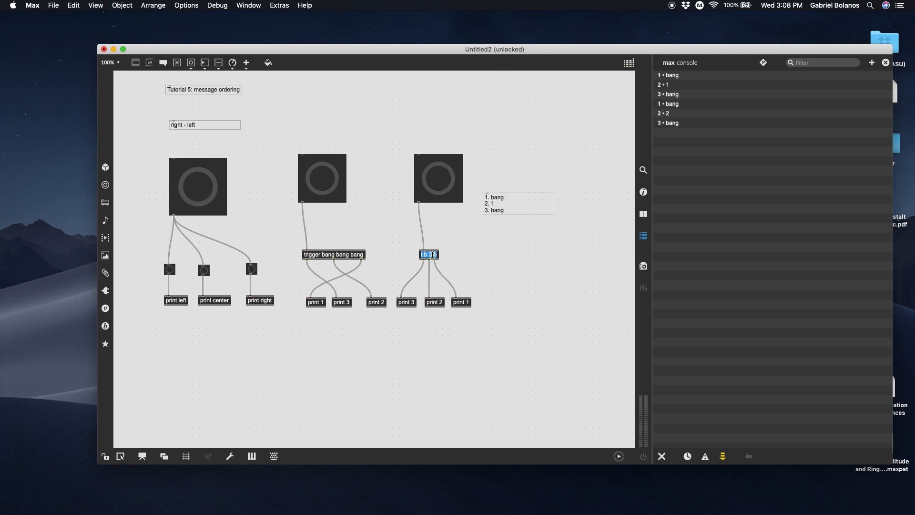
Step: Feed t b 2 b from a number box and send numbers through it, clearing the console between tests
{"action": "left_click", "coordinate": [437, 178]}
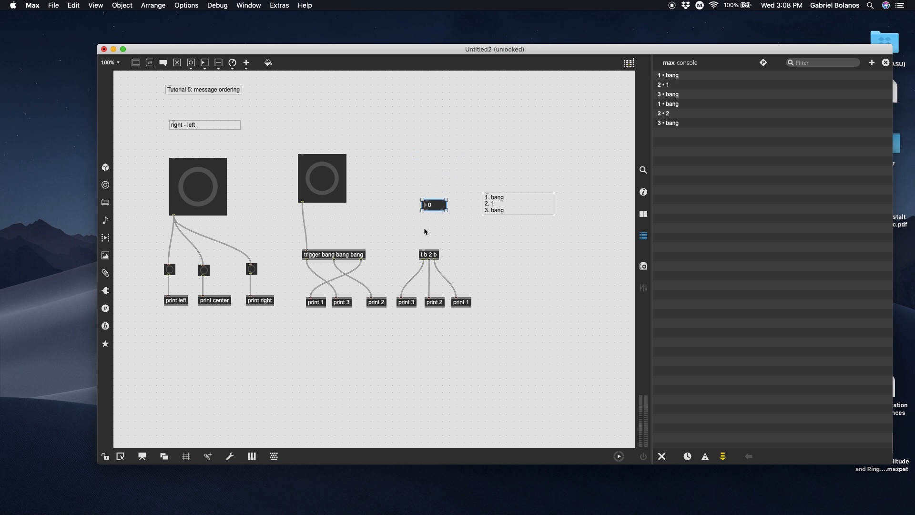
{"action": "left_click", "coordinate": [104, 456]}
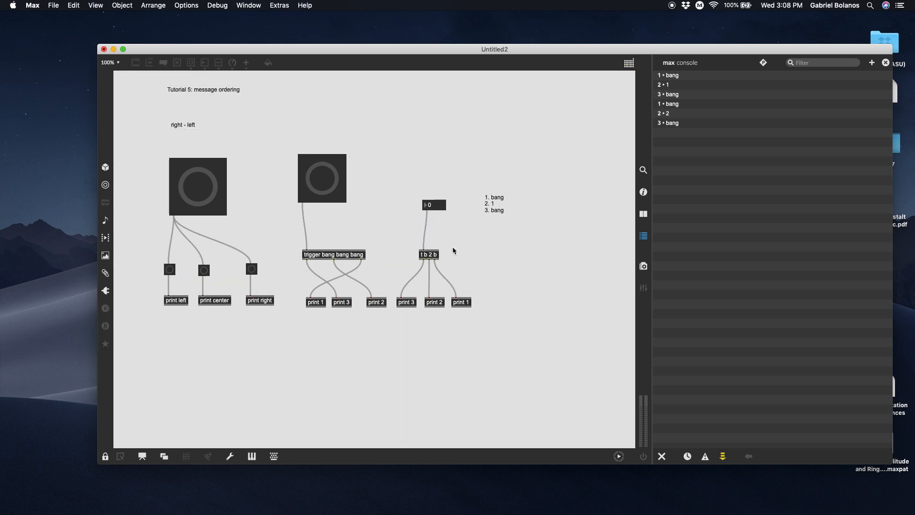
{"action": "left_click", "coordinate": [429, 205]}
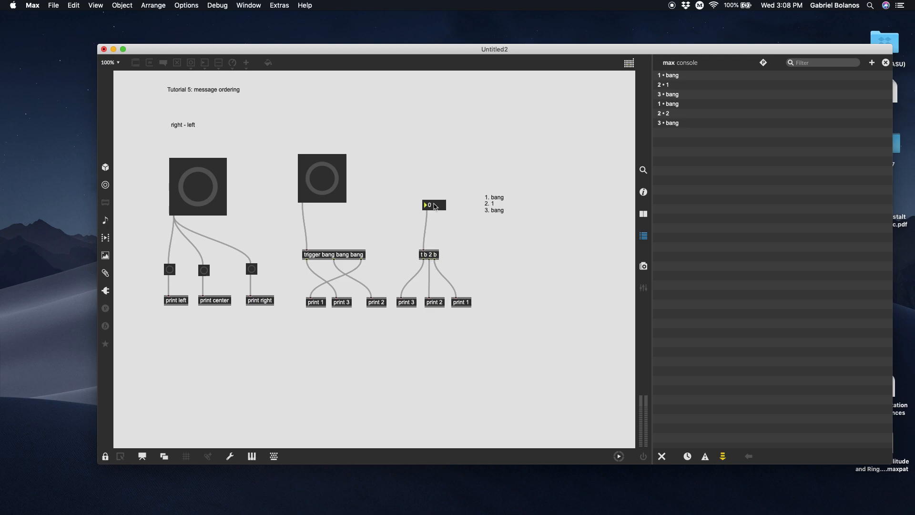
{"action": "left_click", "coordinate": [661, 456]}
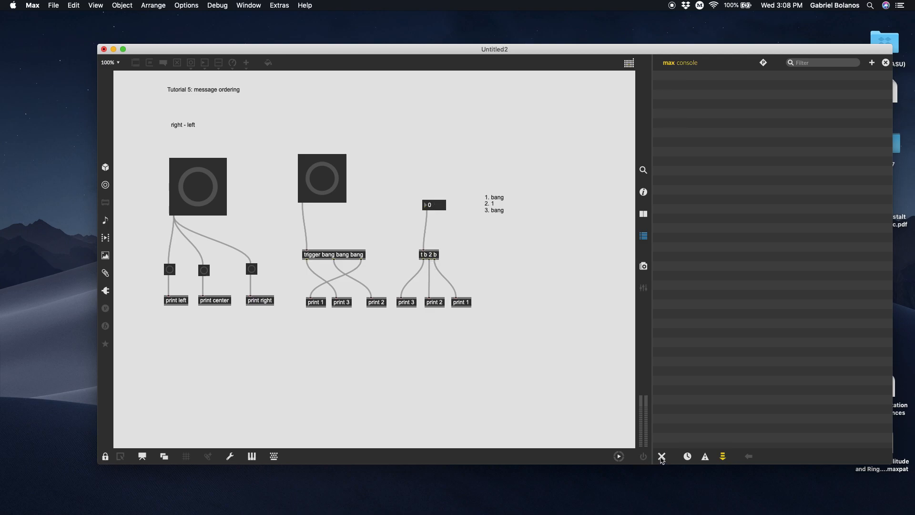
{"action": "left_click", "coordinate": [428, 204]}
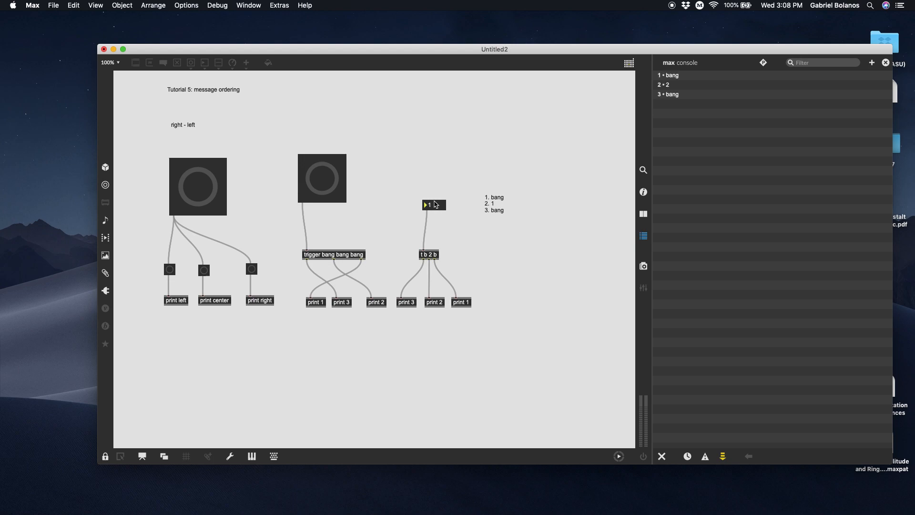
{"action": "left_click", "coordinate": [430, 204]}
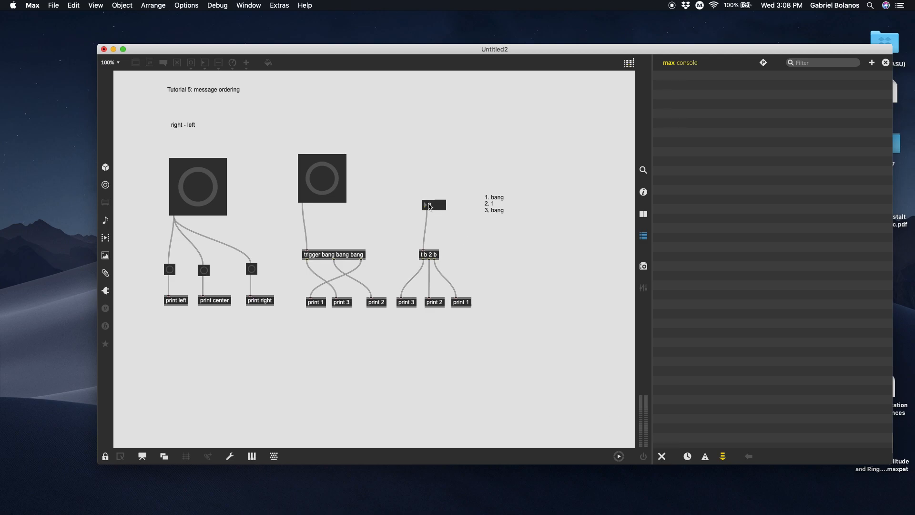
{"action": "left_click", "coordinate": [432, 205]}
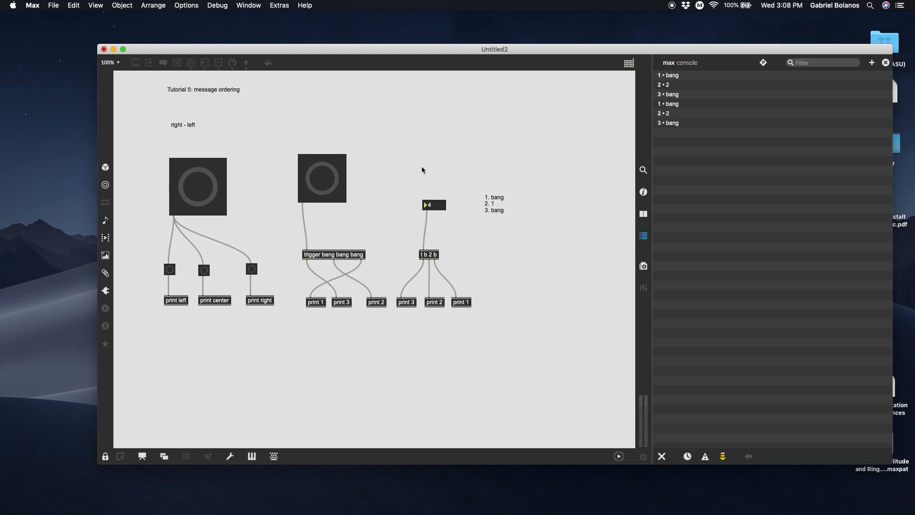
Step: Add a 'hello' message box above the trigger and clear the console
{"action": "left_click", "coordinate": [104, 455]}
{"action": "type", "text": "hello"}
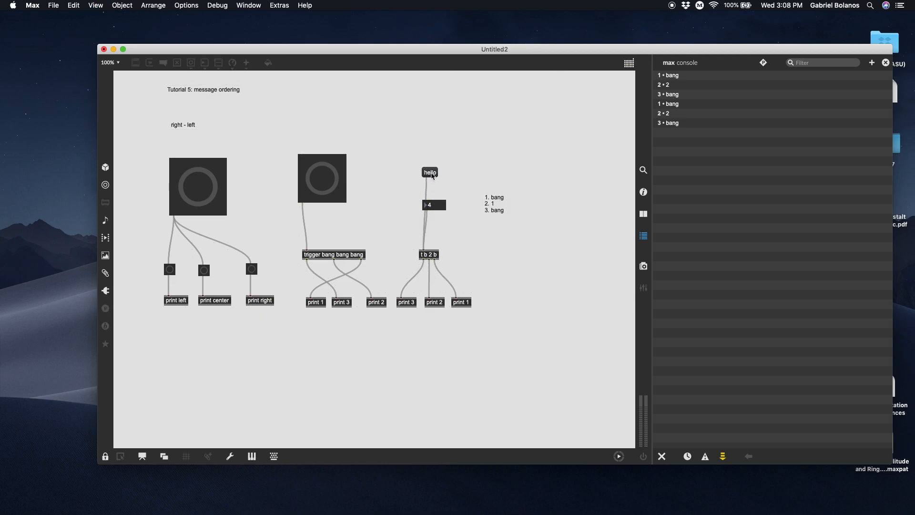
{"action": "left_click", "coordinate": [661, 456]}
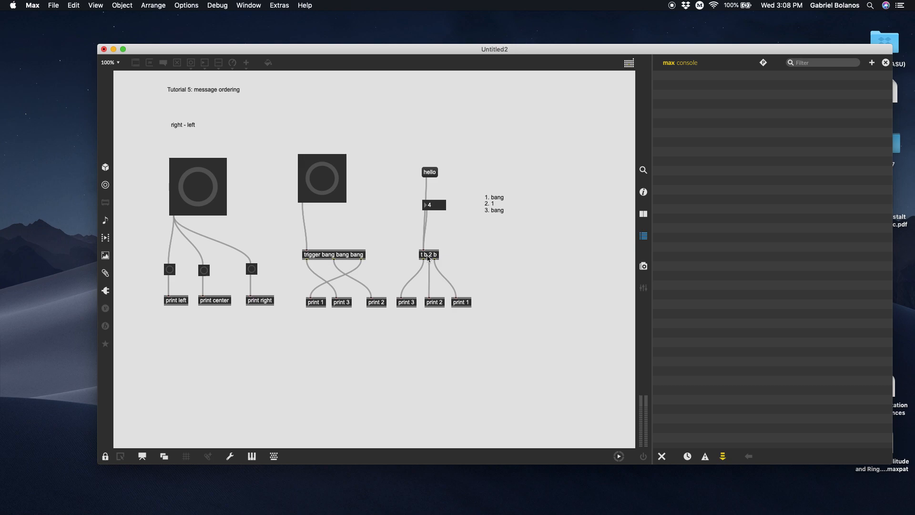
{"action": "mouse_move", "coordinate": [417, 263]}
{"action": "type", "text": "print"}
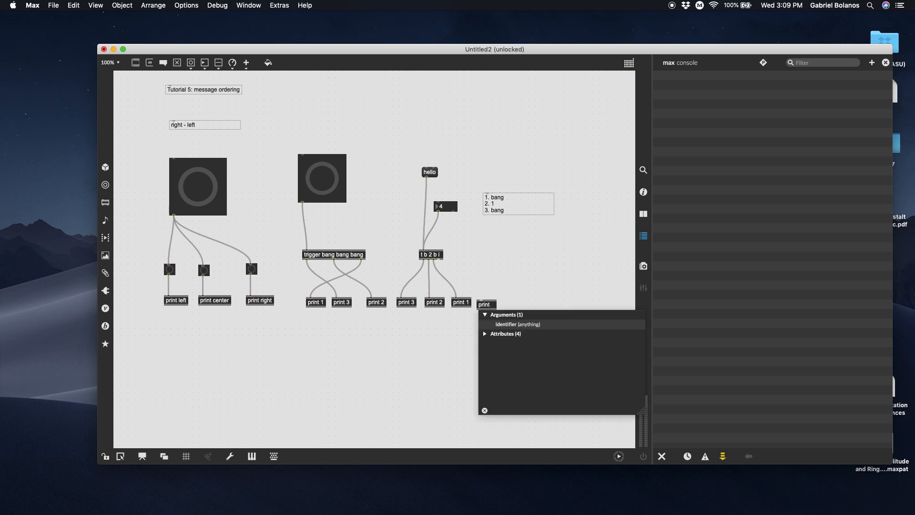
Step: Wire the trigger's new i outlet to print 0, note integer in the comment, and send 5 through it
{"action": "left_click", "coordinate": [487, 303]}
{"action": "type", "text": " 0"}
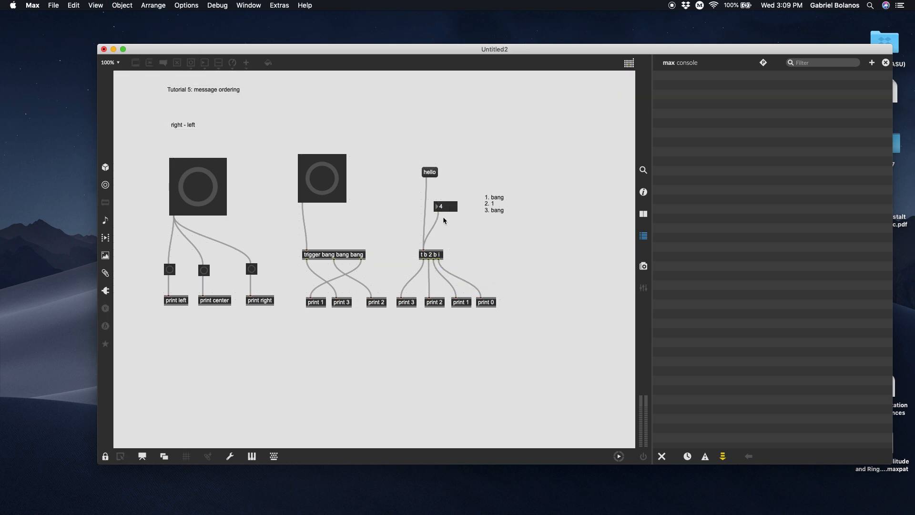
{"action": "left_click", "coordinate": [106, 455]}
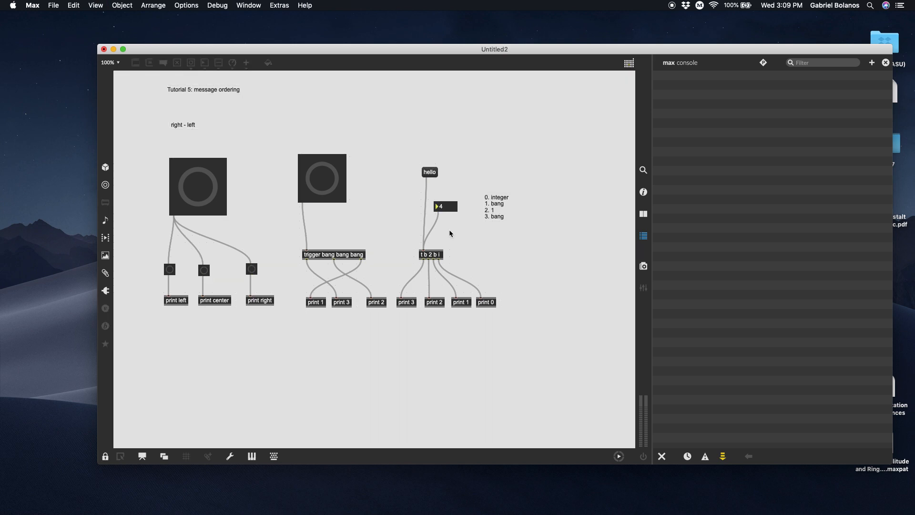
{"action": "left_click", "coordinate": [444, 206]}
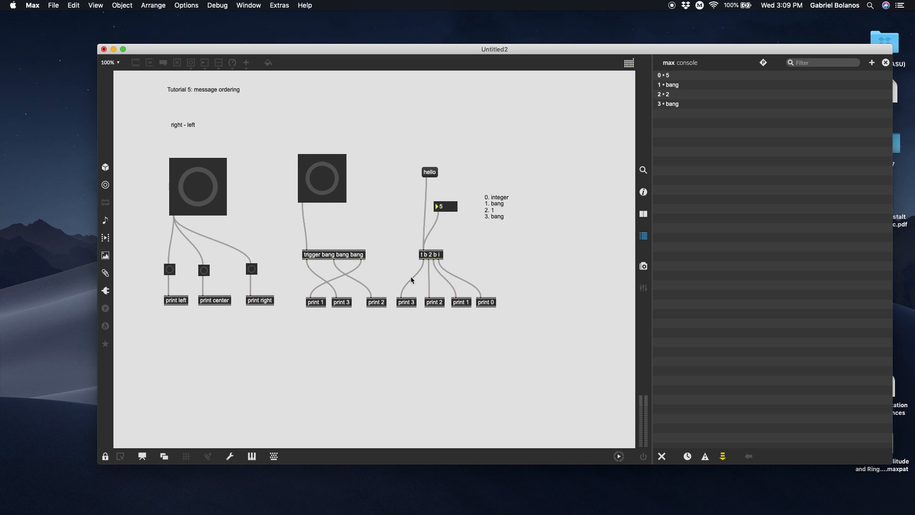
{"action": "mouse_move", "coordinate": [438, 255]}
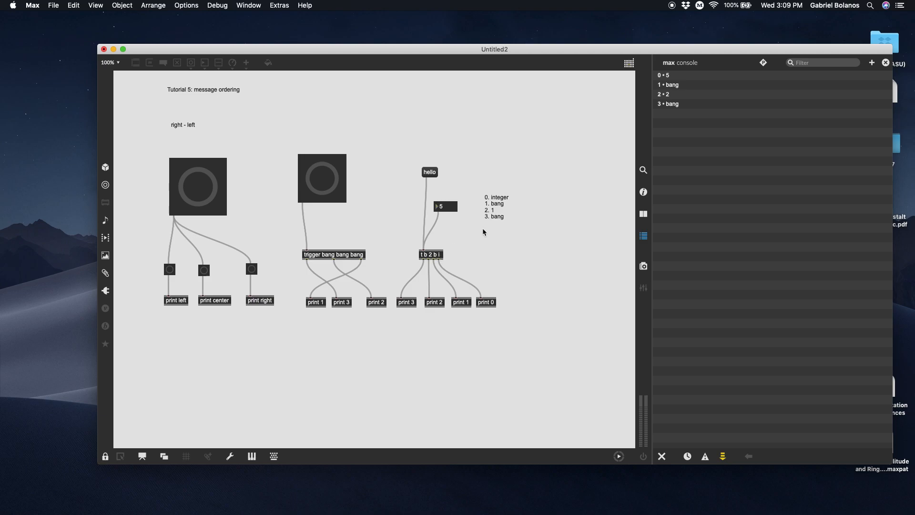
Step: Change the trigger to t b 2 b f, send 3 so it logs 3.000000, and trace console lines to their prints
{"action": "left_click", "coordinate": [105, 456]}
{"action": "type", "text": "f"}
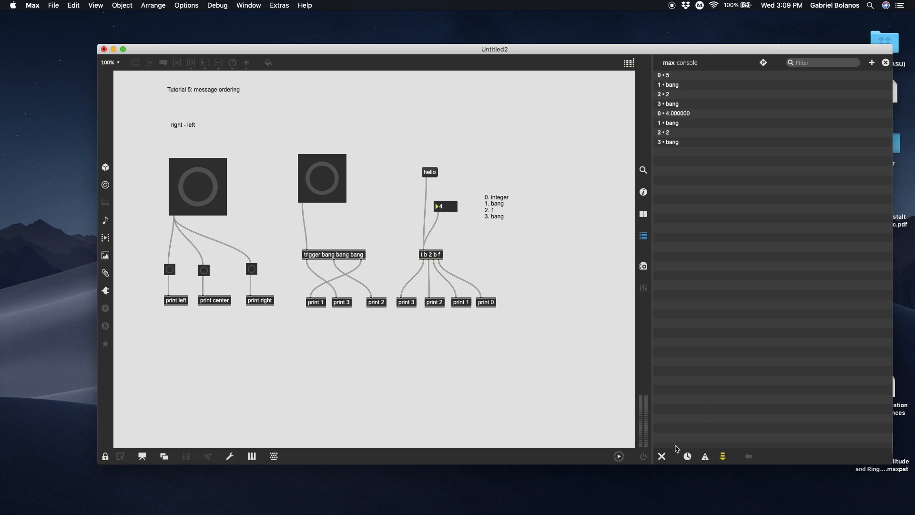
{"action": "left_click", "coordinate": [662, 455]}
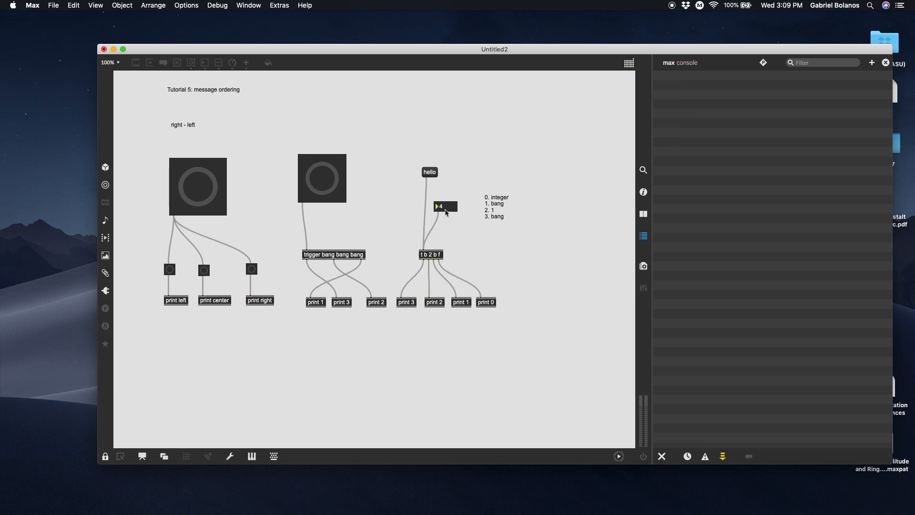
{"action": "left_click", "coordinate": [442, 206]}
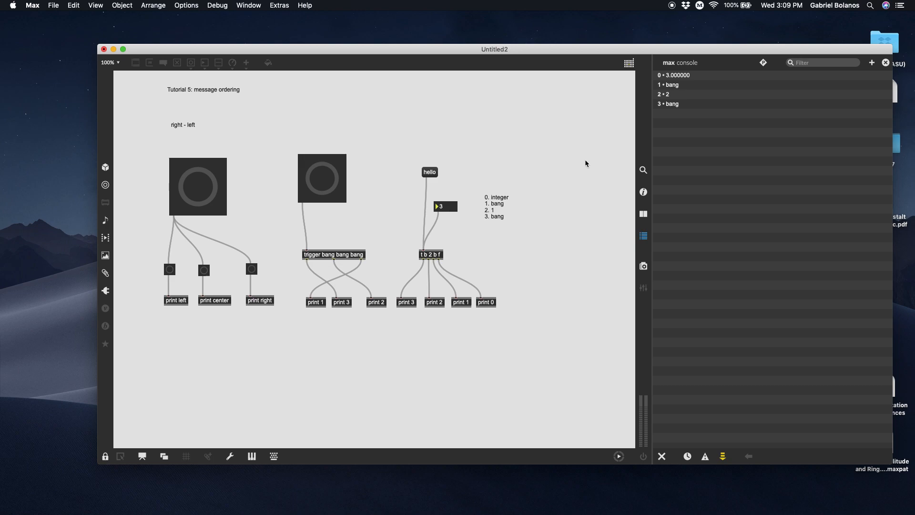
{"action": "left_click", "coordinate": [485, 302]}
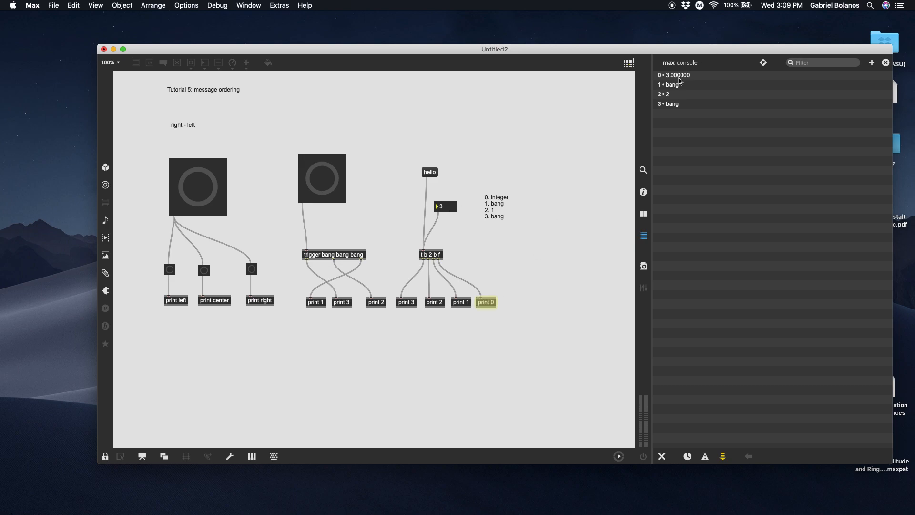
{"action": "mouse_move", "coordinate": [681, 81]}
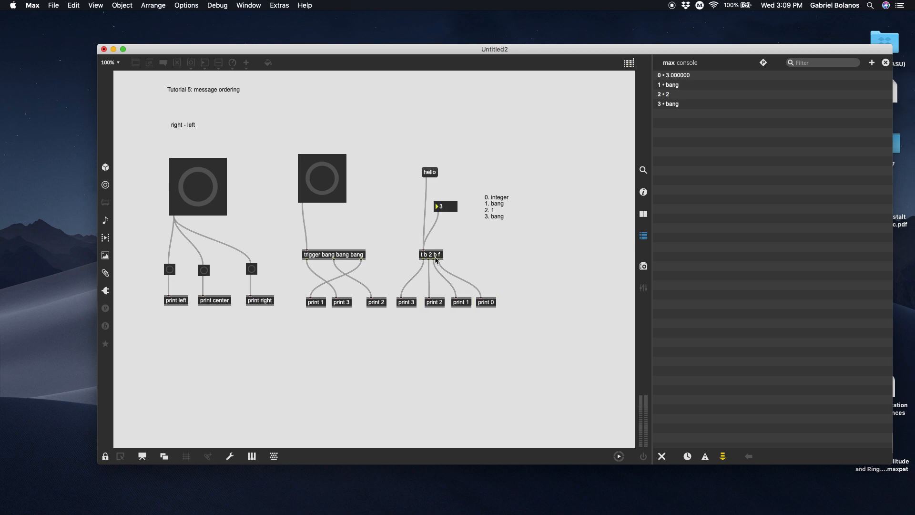
{"action": "left_click", "coordinate": [666, 94]}
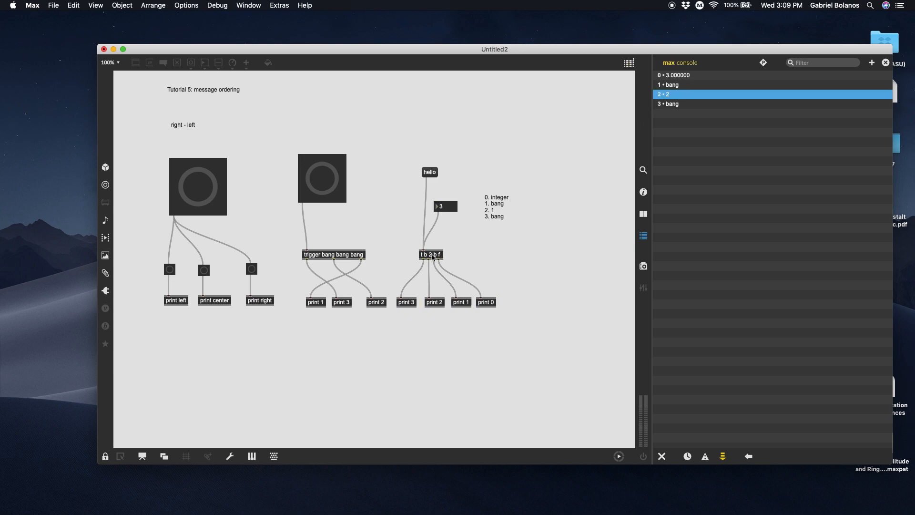
{"action": "left_click", "coordinate": [759, 103]}
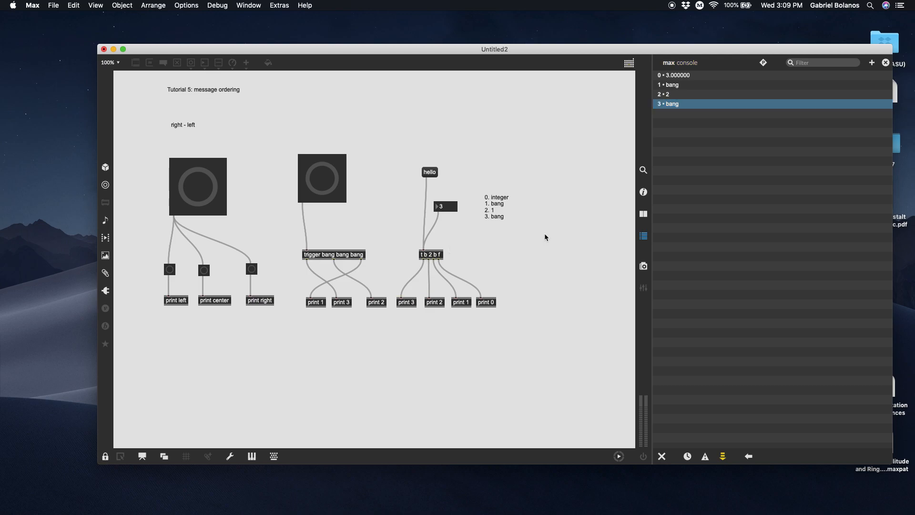
{"action": "mouse_move", "coordinate": [547, 222]}
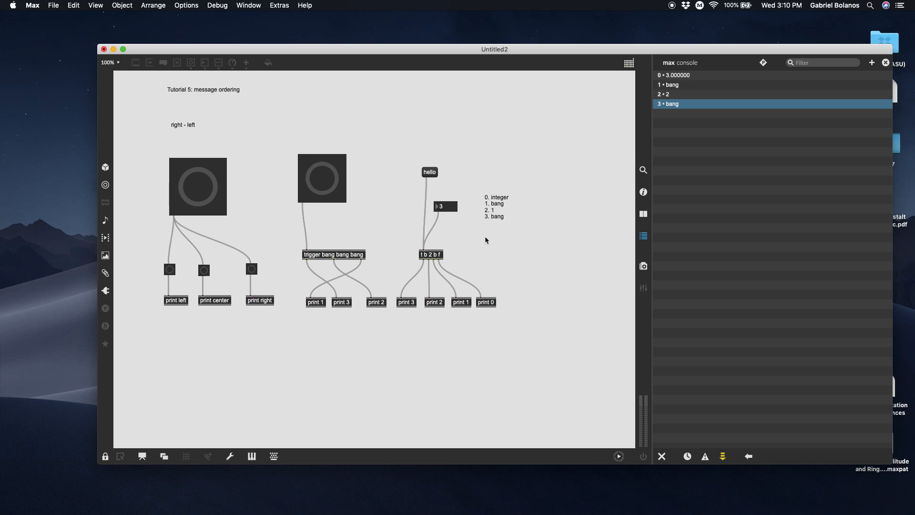
Step: Set the trigger's middle value to 2.443, test it logs 2.443000, then edit it toward 't b 2.443 b f s'
{"action": "left_click", "coordinate": [104, 455]}
{"action": "type", "text": ".443"}
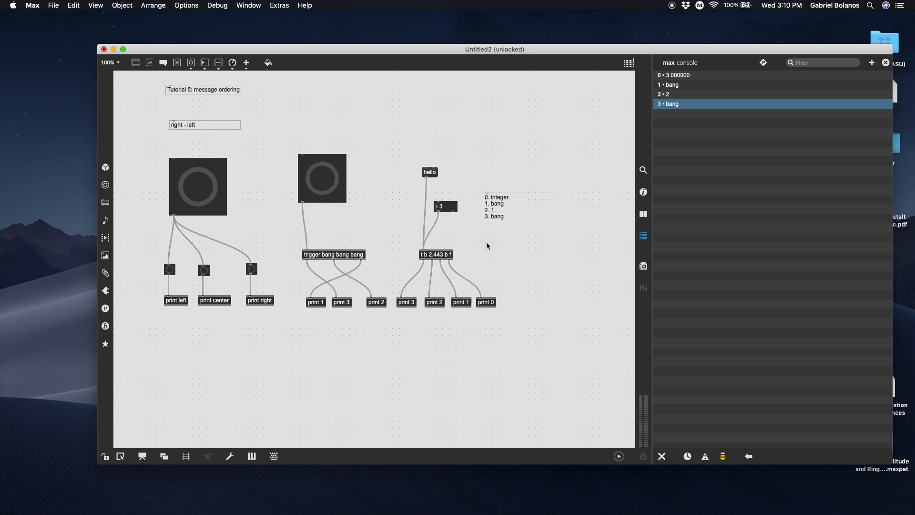
{"action": "left_click", "coordinate": [104, 455]}
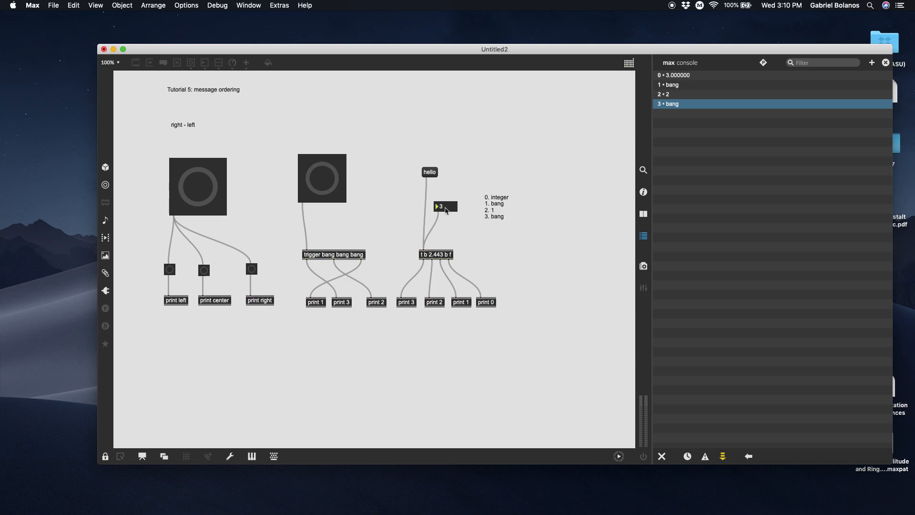
{"action": "left_click", "coordinate": [445, 206]}
{"action": "type", "text": "12"}
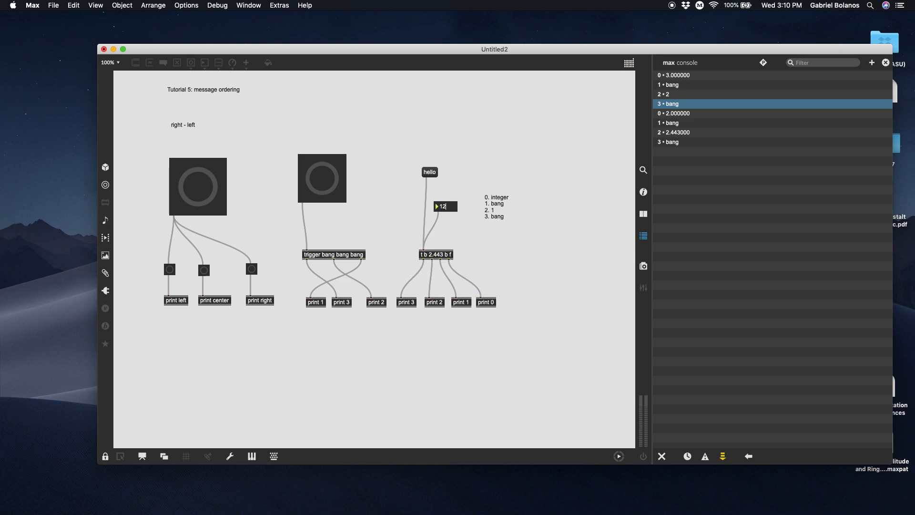
{"action": "left_click", "coordinate": [444, 206]}
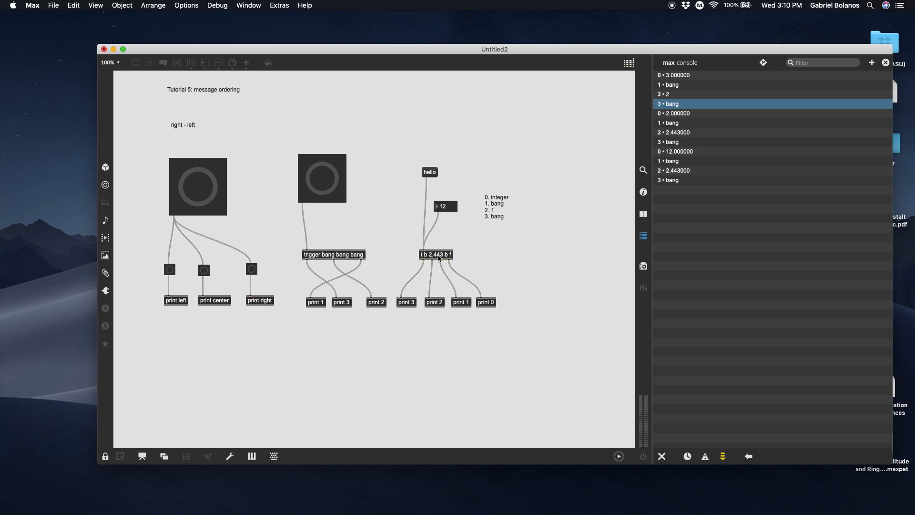
{"action": "left_click", "coordinate": [105, 455]}
{"action": "type", "text": " s"}
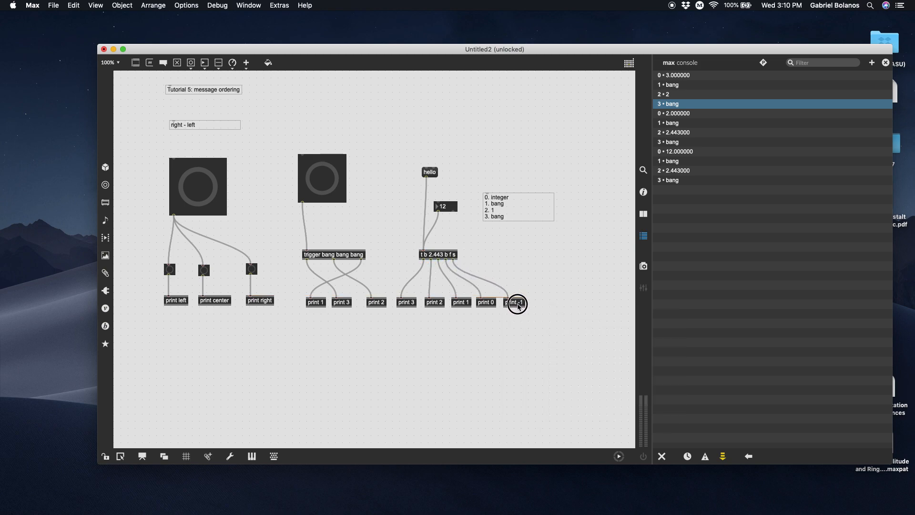
Step: Lock the patch, clear the console and send hello so all six prints report in order
{"action": "left_click", "coordinate": [105, 456]}
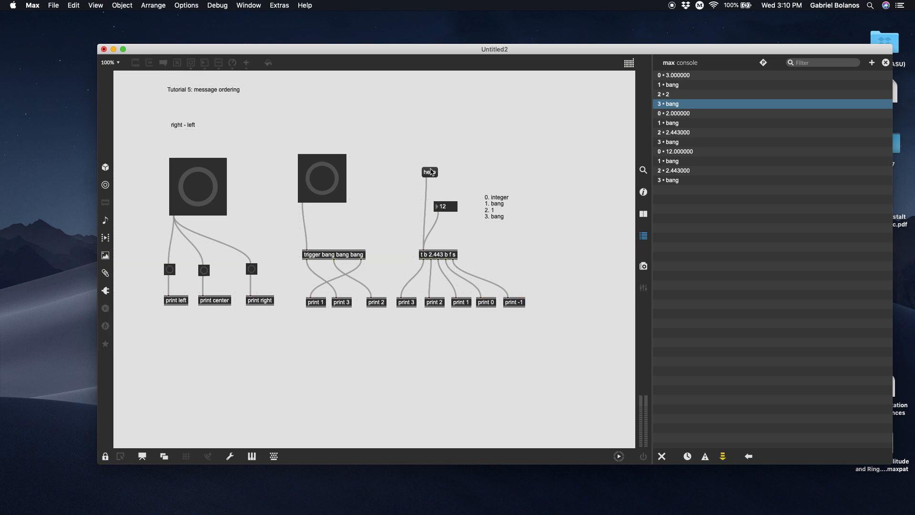
{"action": "left_click", "coordinate": [661, 455]}
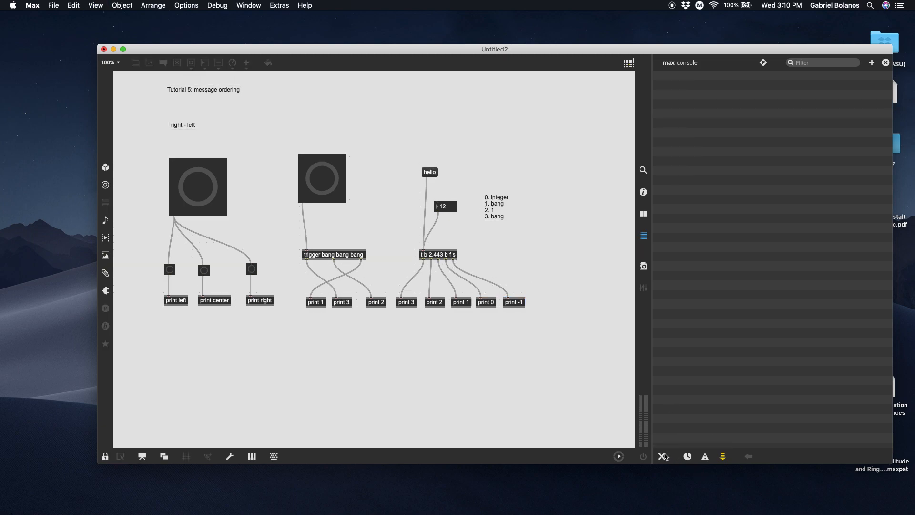
{"action": "left_click", "coordinate": [430, 171]}
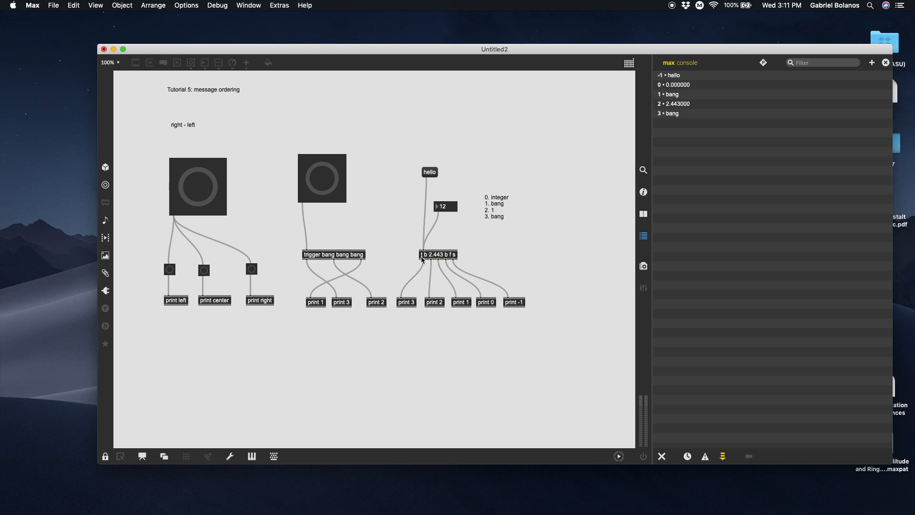
{"action": "mouse_move", "coordinate": [447, 263]}
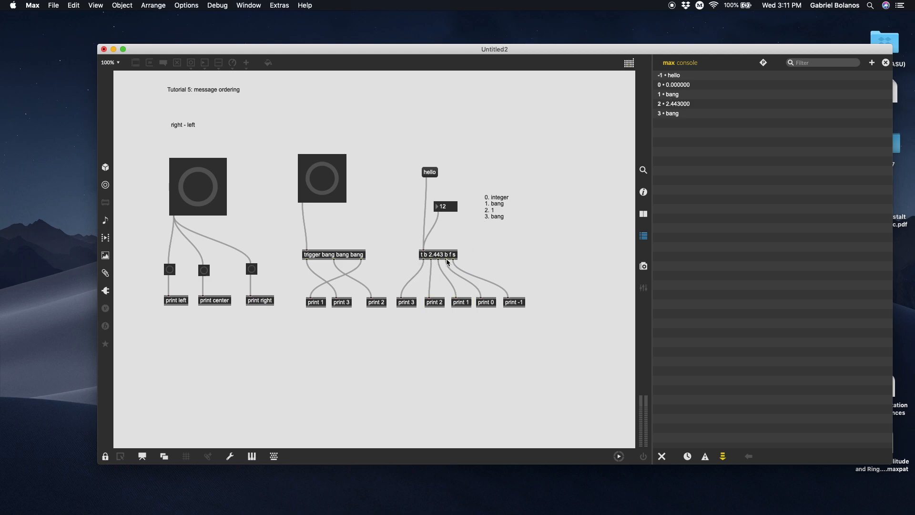
{"action": "mouse_move", "coordinate": [489, 251]}
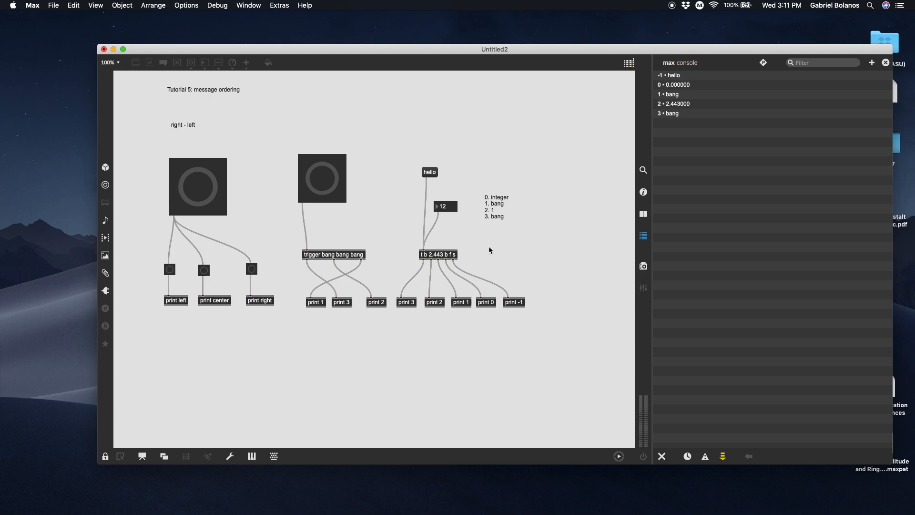
{"action": "left_click", "coordinate": [105, 457]}
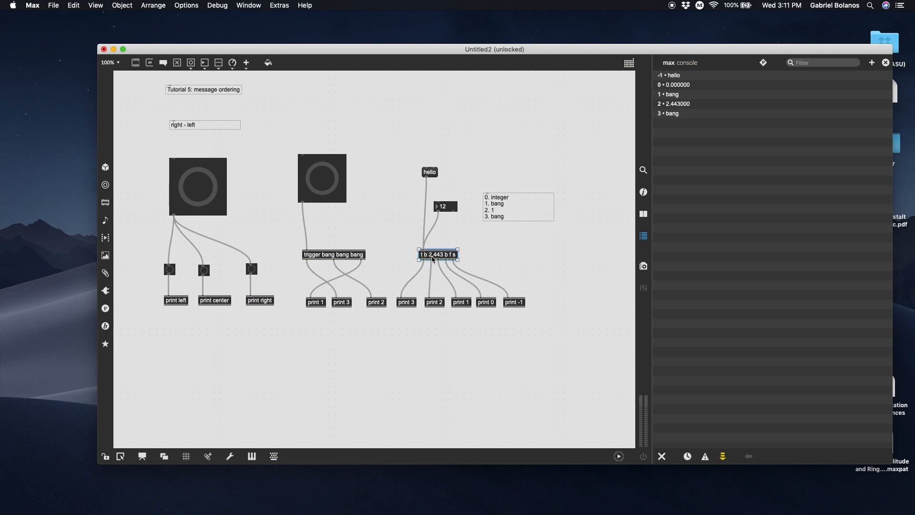
{"action": "right_click", "coordinate": [437, 253]}
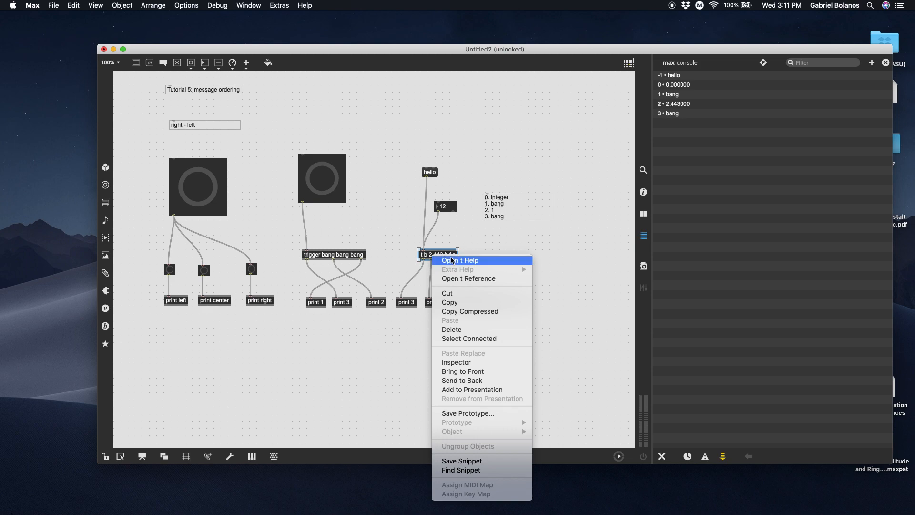
{"action": "left_click", "coordinate": [461, 261]}
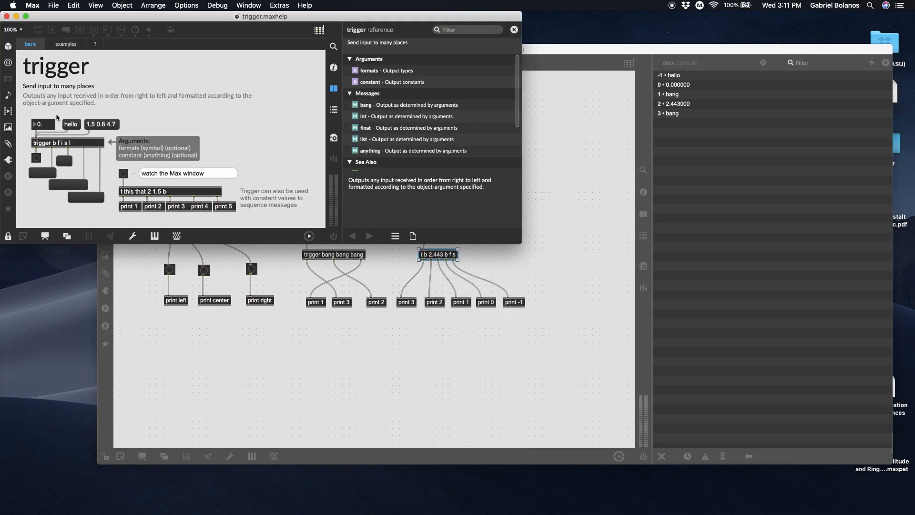
{"action": "mouse_move", "coordinate": [401, 123]}
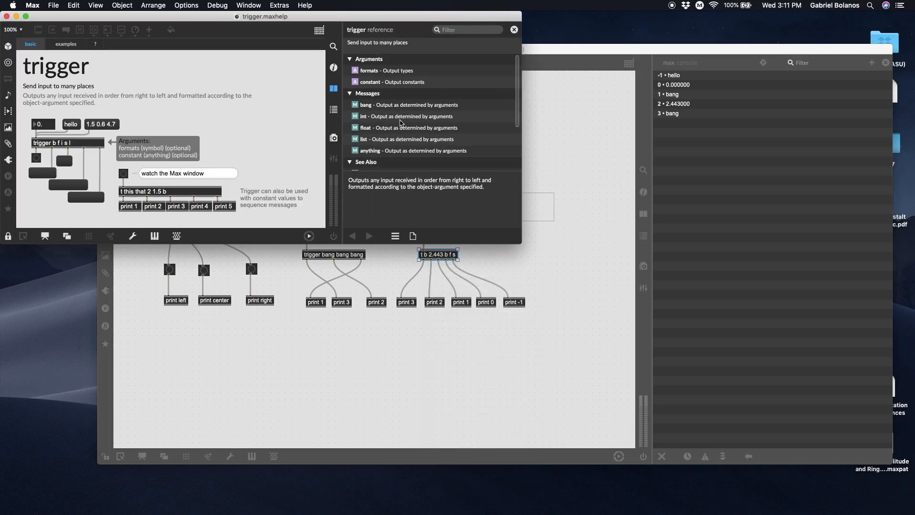
{"action": "scroll", "scroll_direction": "down", "scroll_amount": 3}
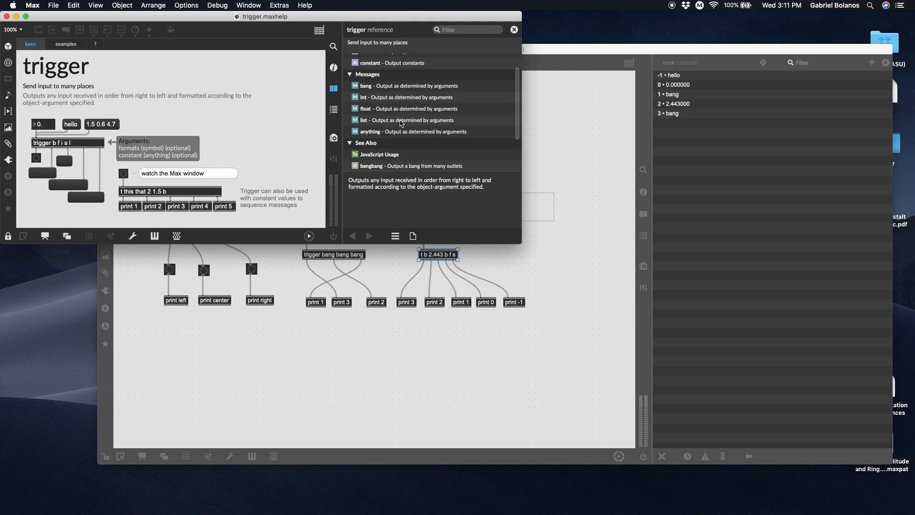
{"action": "left_click", "coordinate": [66, 44]}
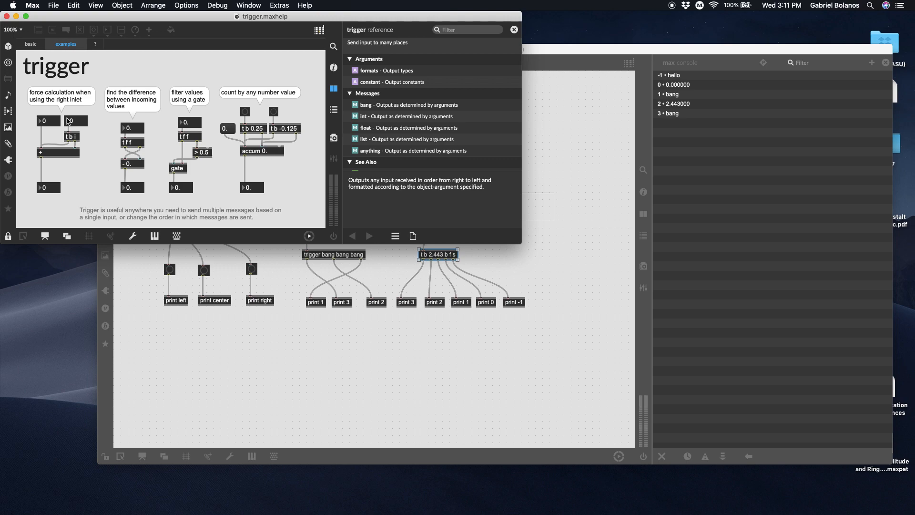
{"action": "mouse_move", "coordinate": [137, 110]}
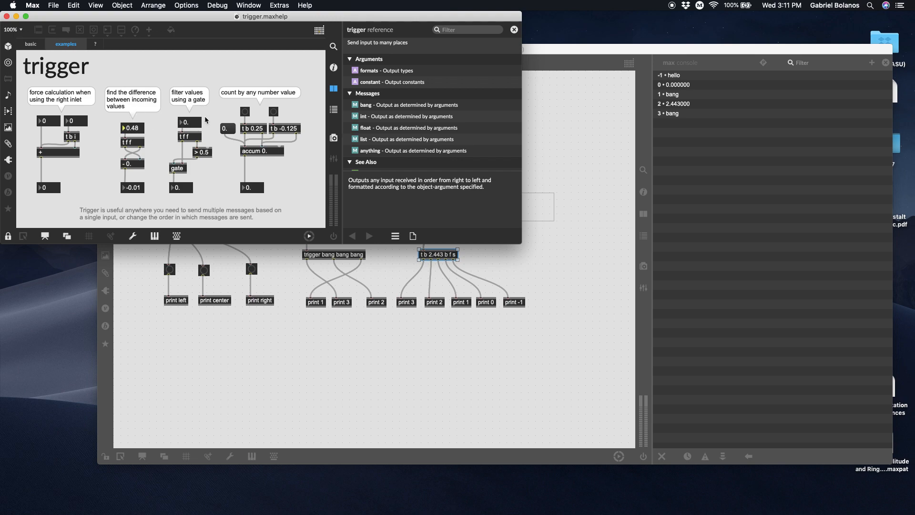
{"action": "mouse_move", "coordinate": [266, 146]}
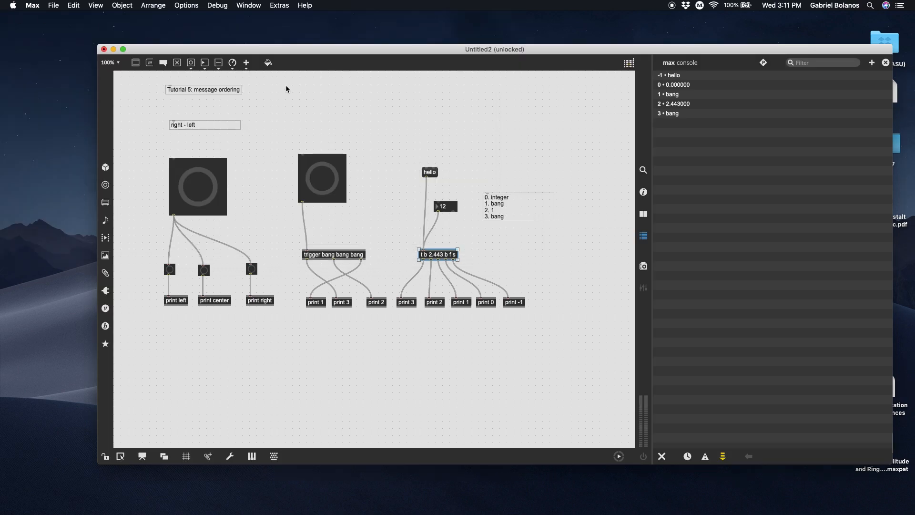
Step: Search the Max reference documentation home for 'message order'
{"action": "left_click", "coordinate": [304, 5]}
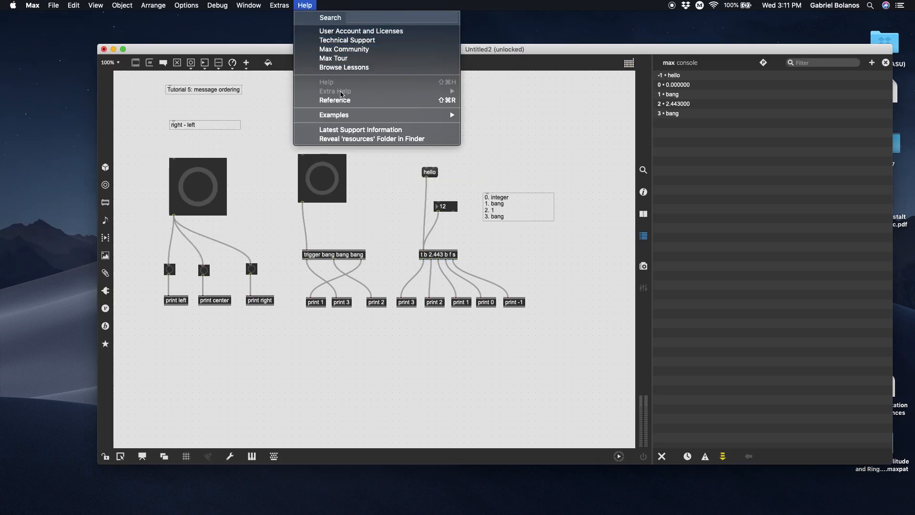
{"action": "left_click", "coordinate": [326, 81]}
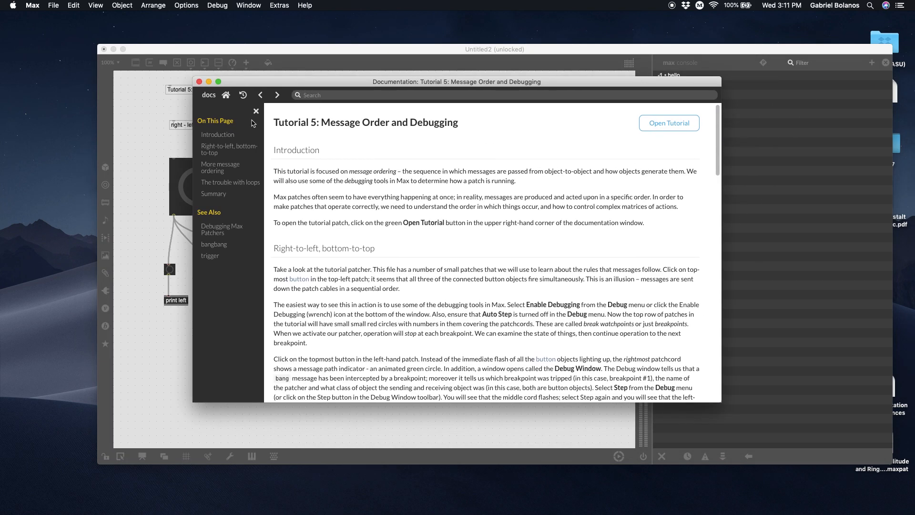
{"action": "left_click", "coordinate": [227, 95]}
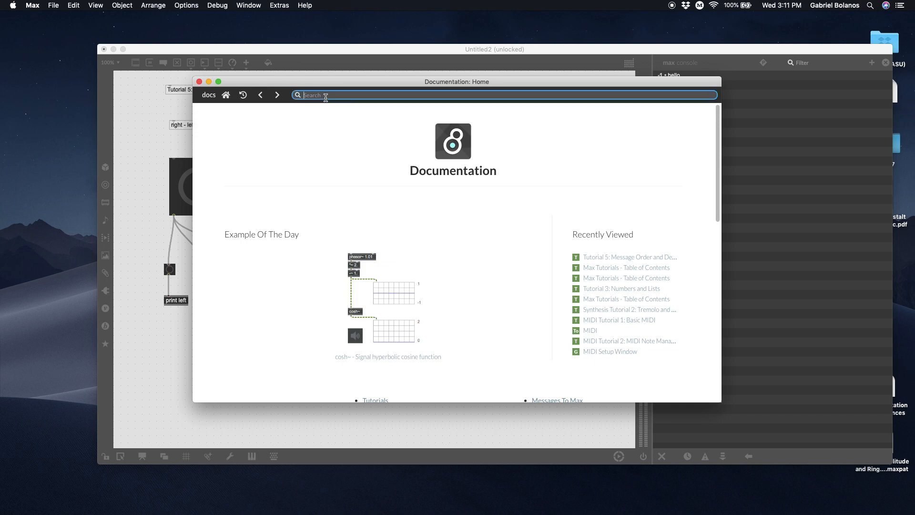
{"action": "type", "text": "message o"}
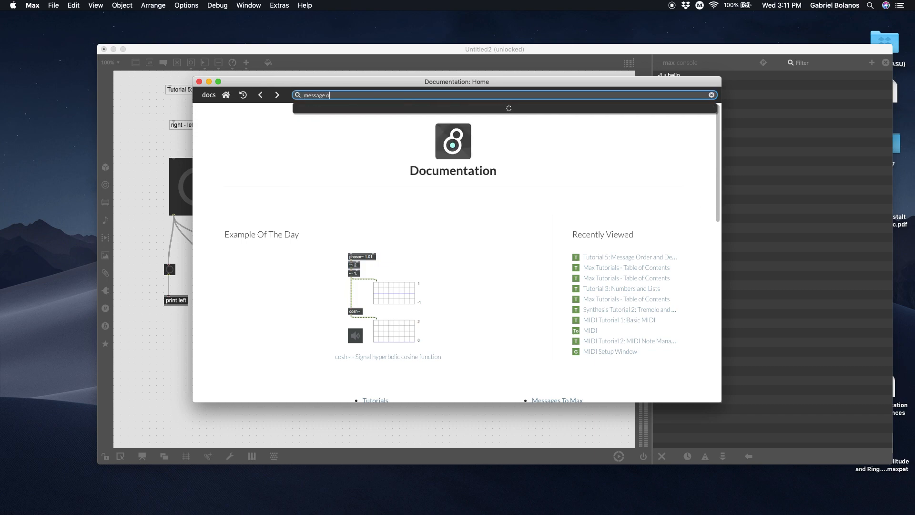
{"action": "key", "text": "Return"}
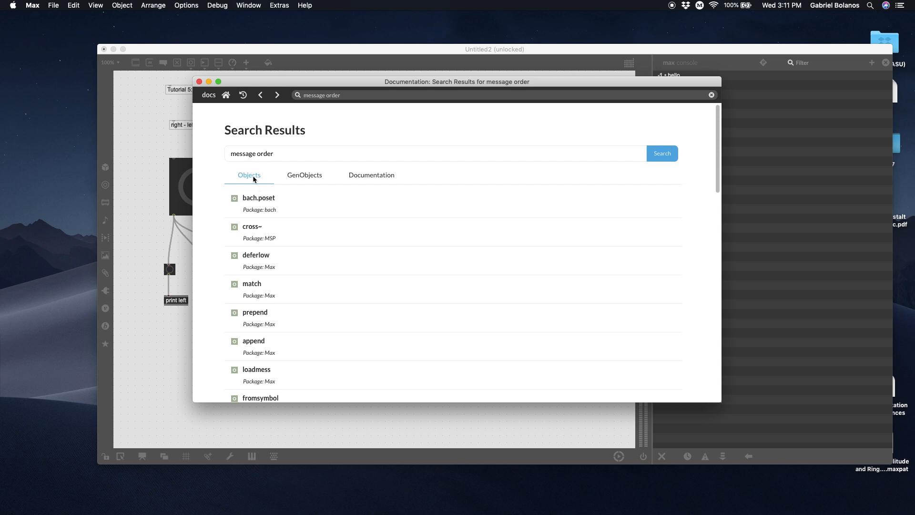
{"action": "mouse_move", "coordinate": [280, 167]}
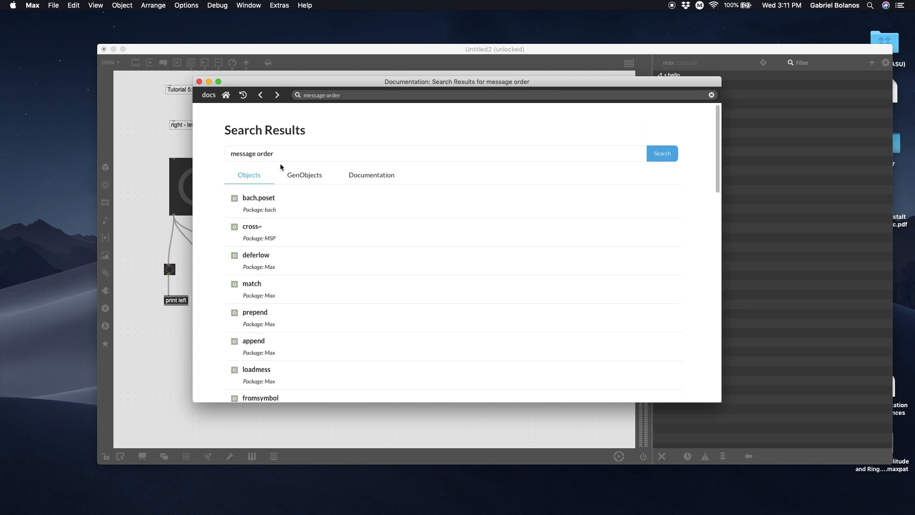
Step: From the Documentation results, bring up Tutorial 5: Message Order and Debugging and its patch
{"action": "left_click", "coordinate": [371, 175]}
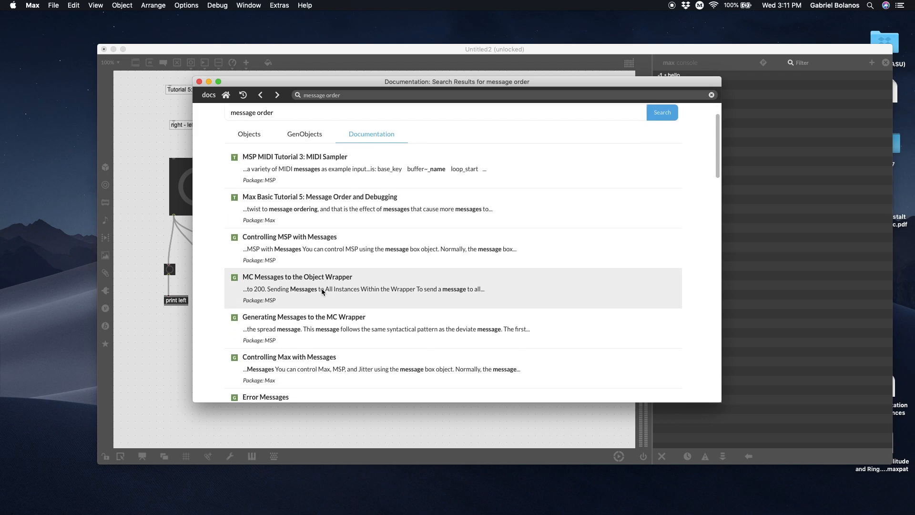
{"action": "left_click", "coordinate": [289, 356]}
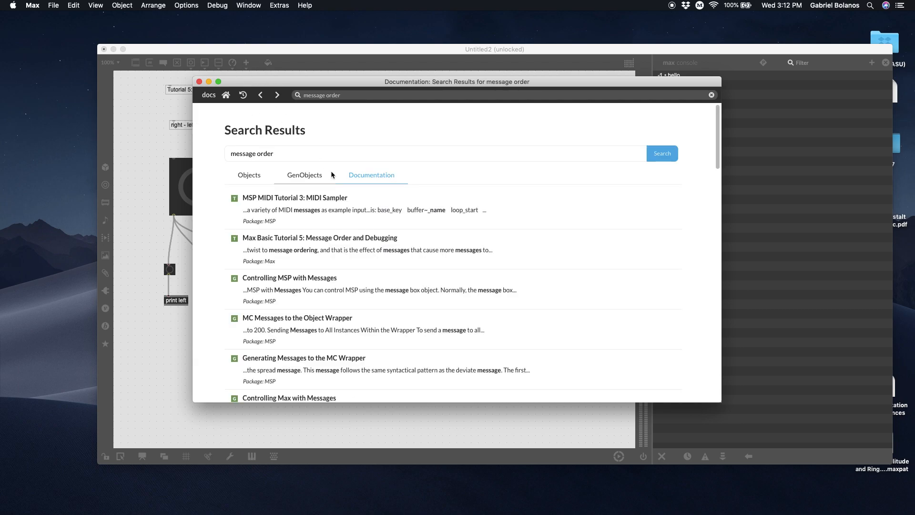
{"action": "mouse_move", "coordinate": [325, 249]}
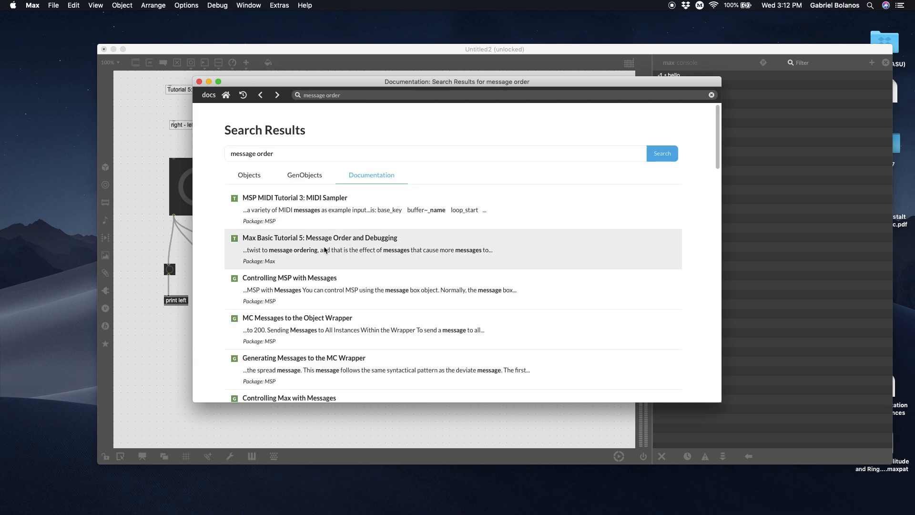
{"action": "left_click", "coordinate": [320, 237]}
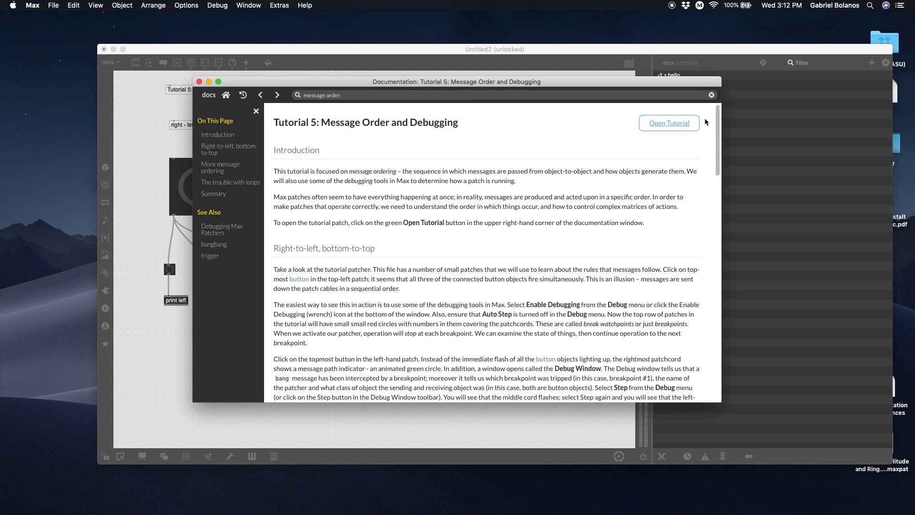
{"action": "left_click", "coordinate": [669, 122]}
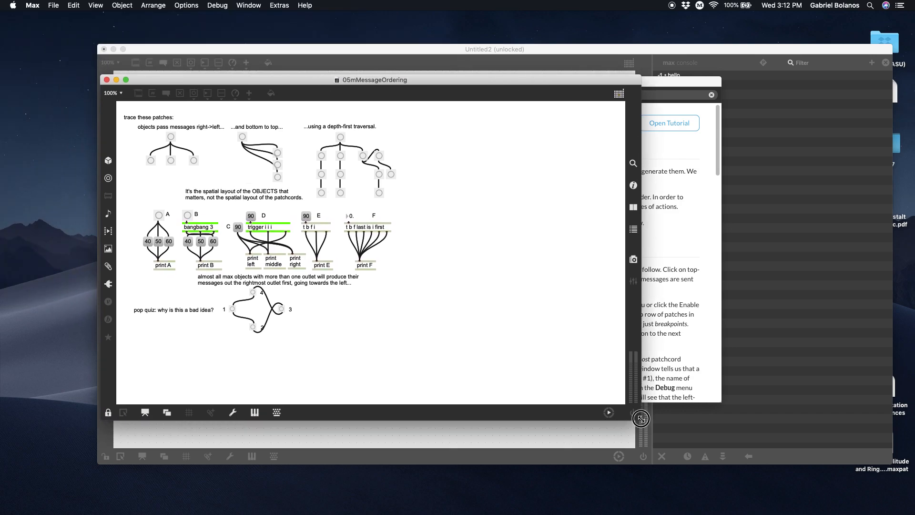
Step: Load the 05mMessageOrdering tutorial patcher via Open Tutorial
{"action": "left_click", "coordinate": [640, 417]}
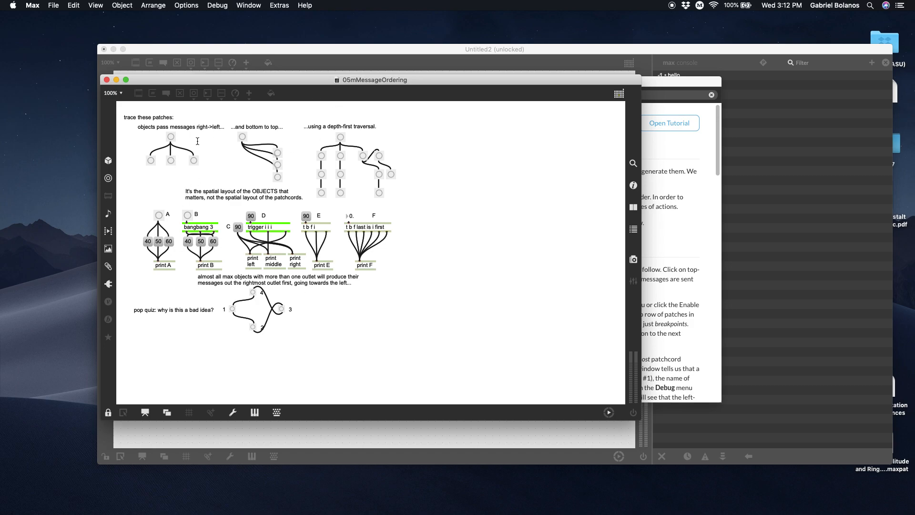
{"action": "mouse_move", "coordinate": [152, 51]}
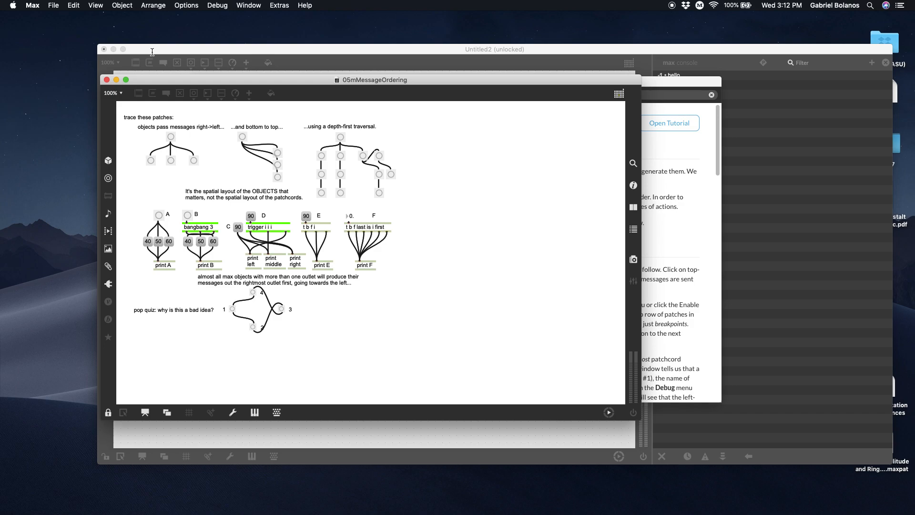